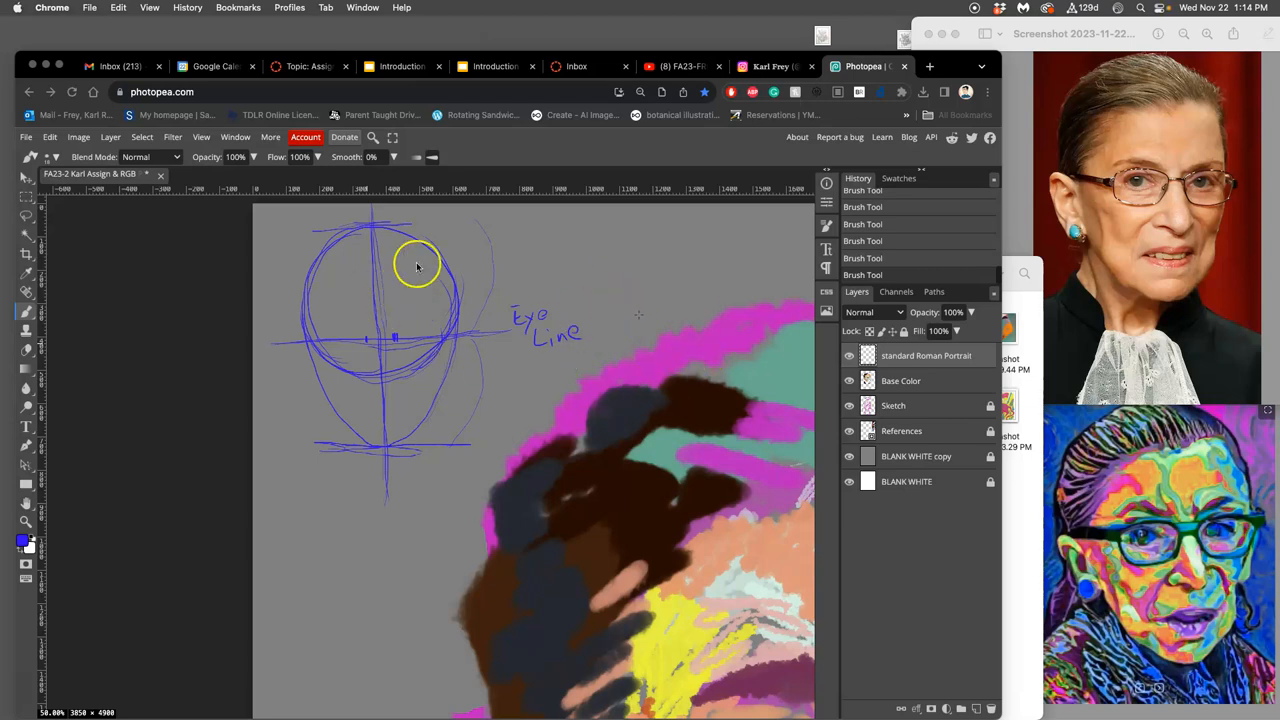
mouse_move(357, 410)
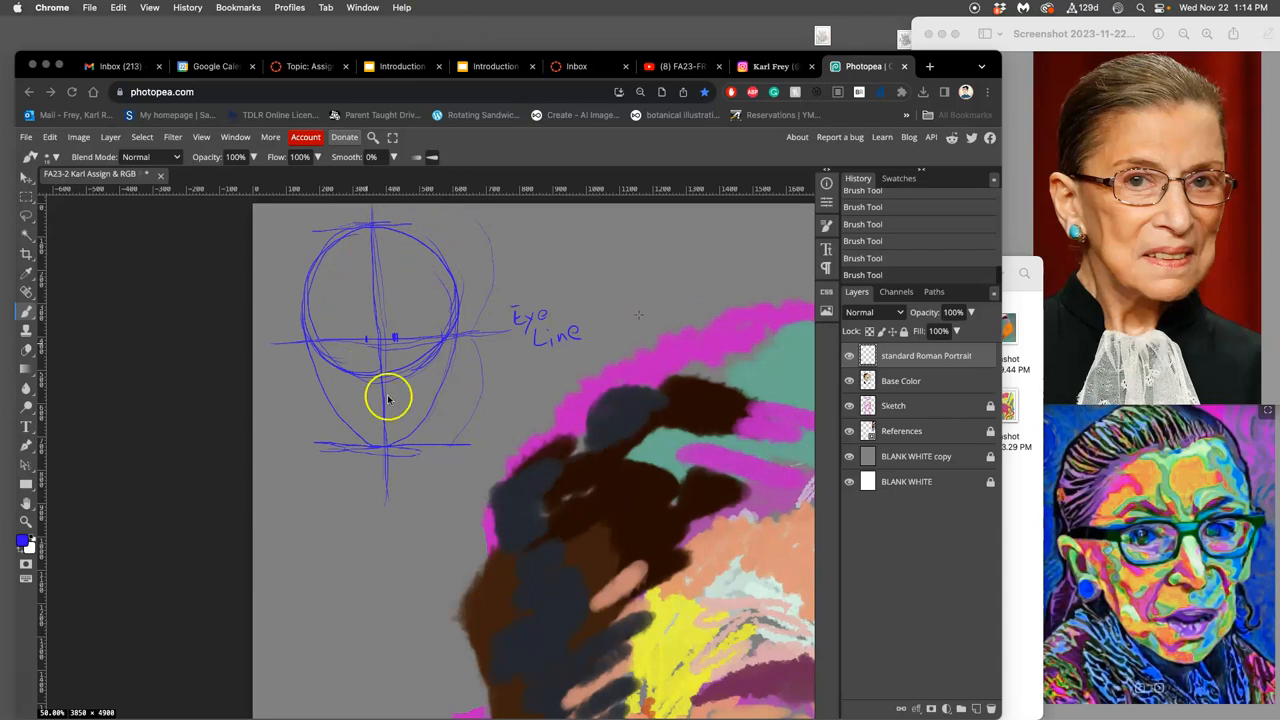
mouse_move(380, 383)
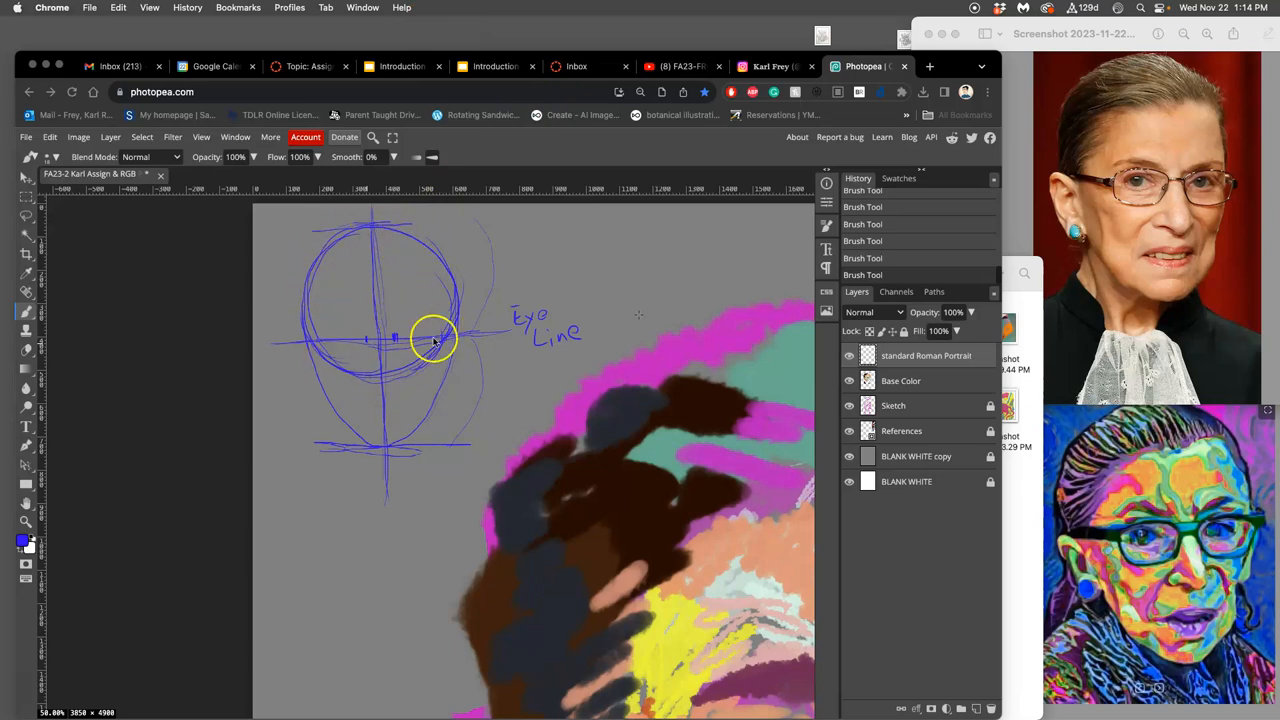
mouse_move(460, 347)
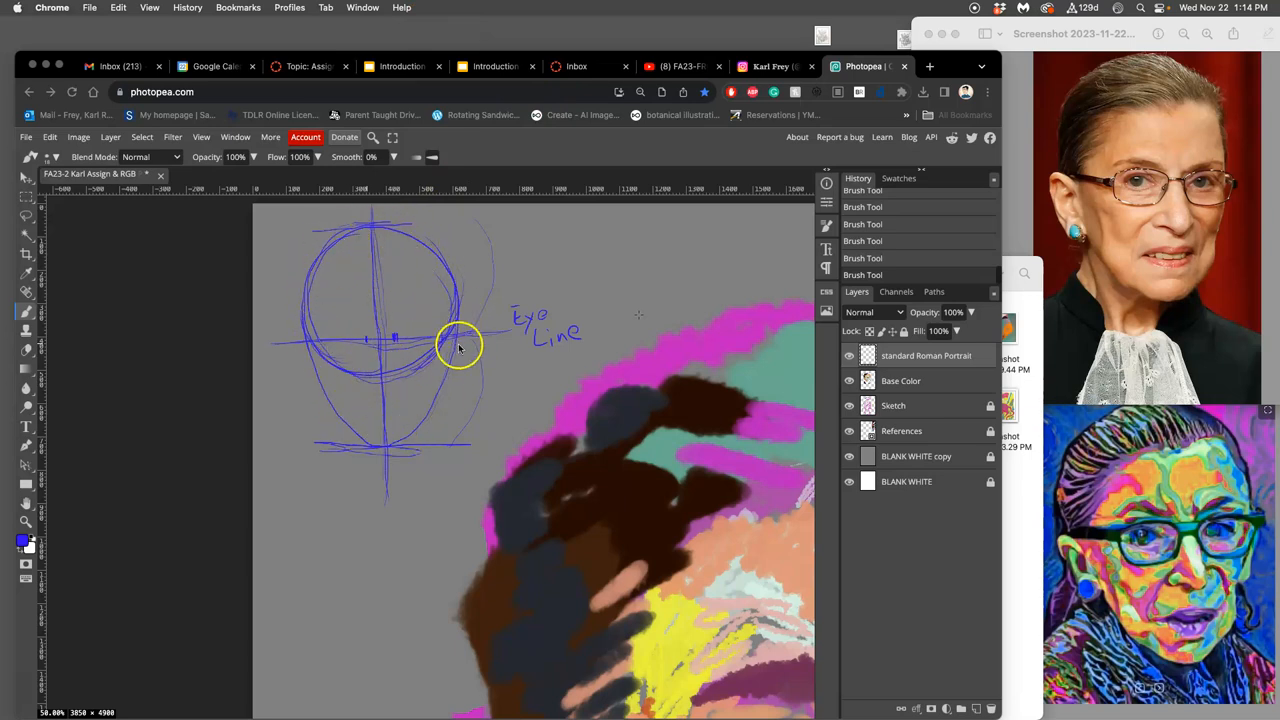
mouse_move(450, 340)
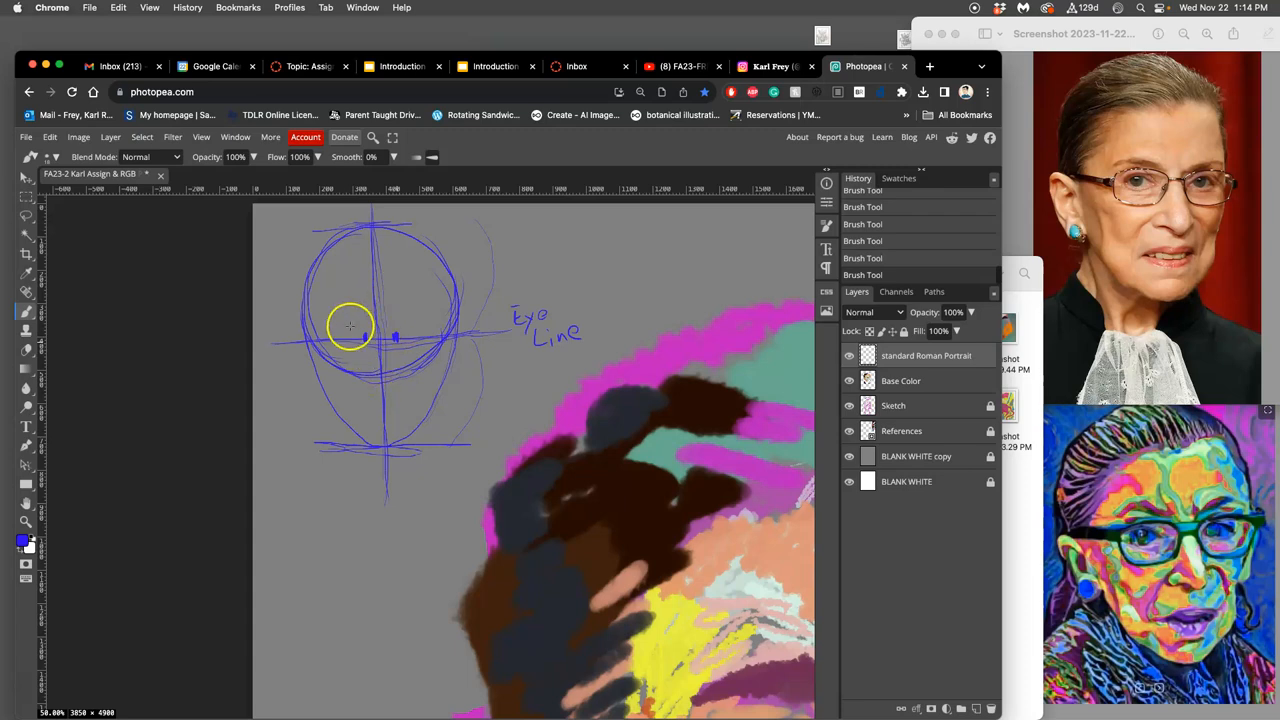
Step: Mark small eye-width arcs along the eye line of the Roman Portrait head sketch
left_click(375, 335)
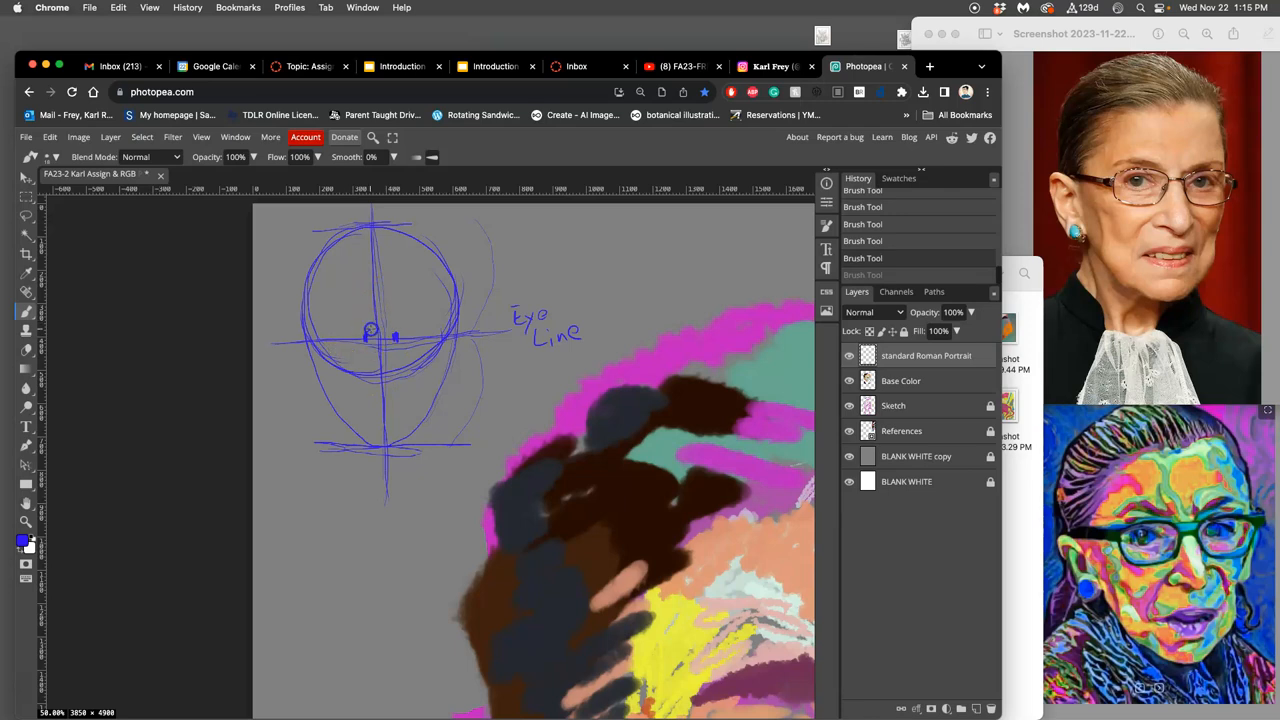
left_click_drag(370, 330, 425, 330)
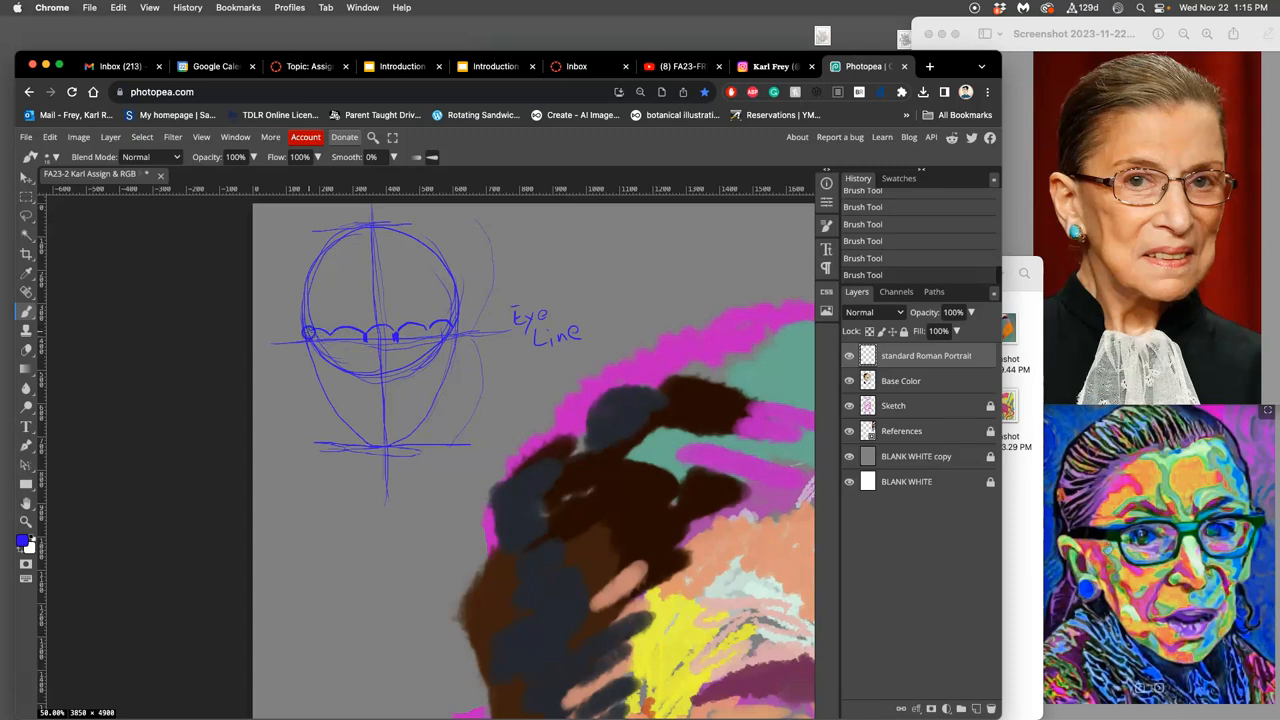
left_click_drag(300, 340, 340, 345)
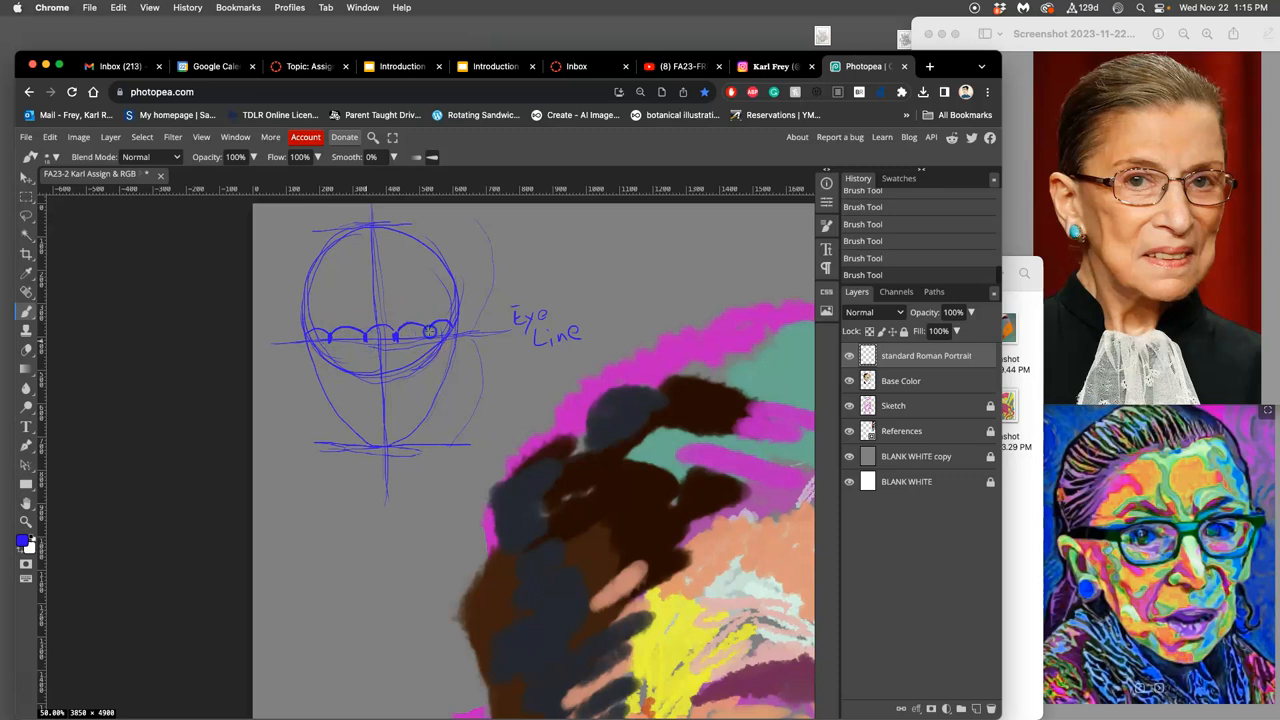
mouse_move(180, 328)
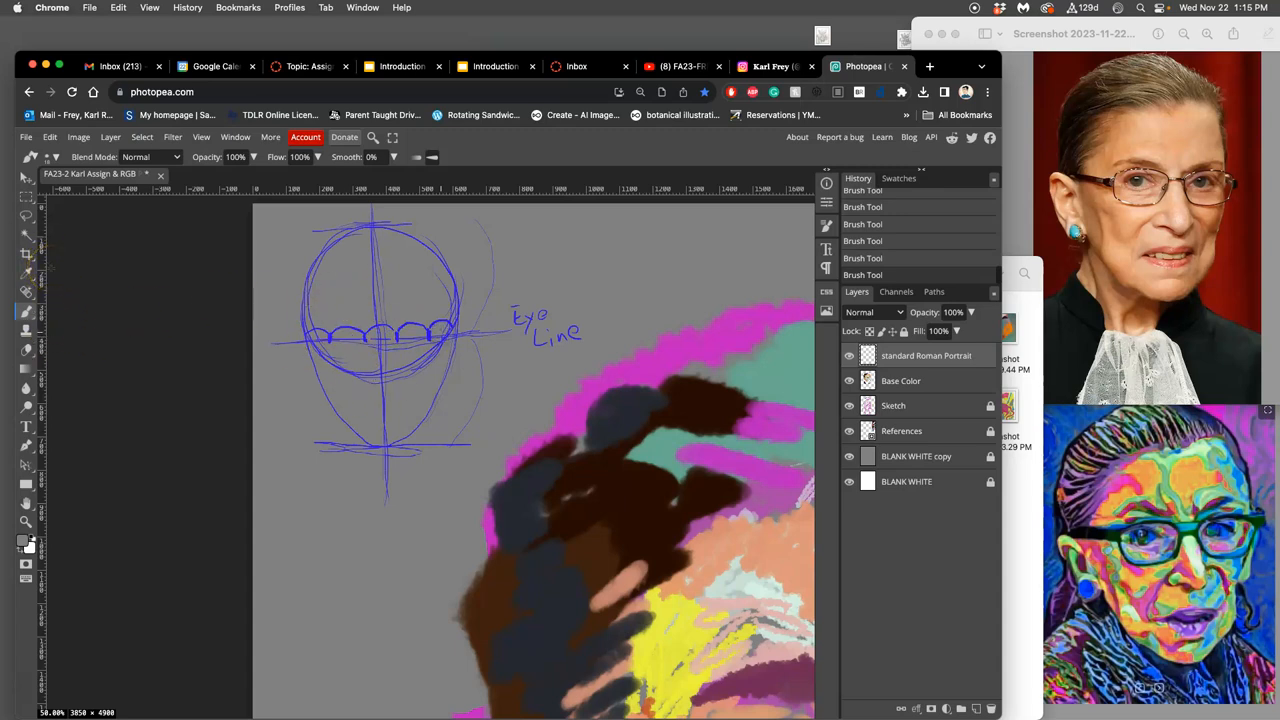
mouse_move(282, 284)
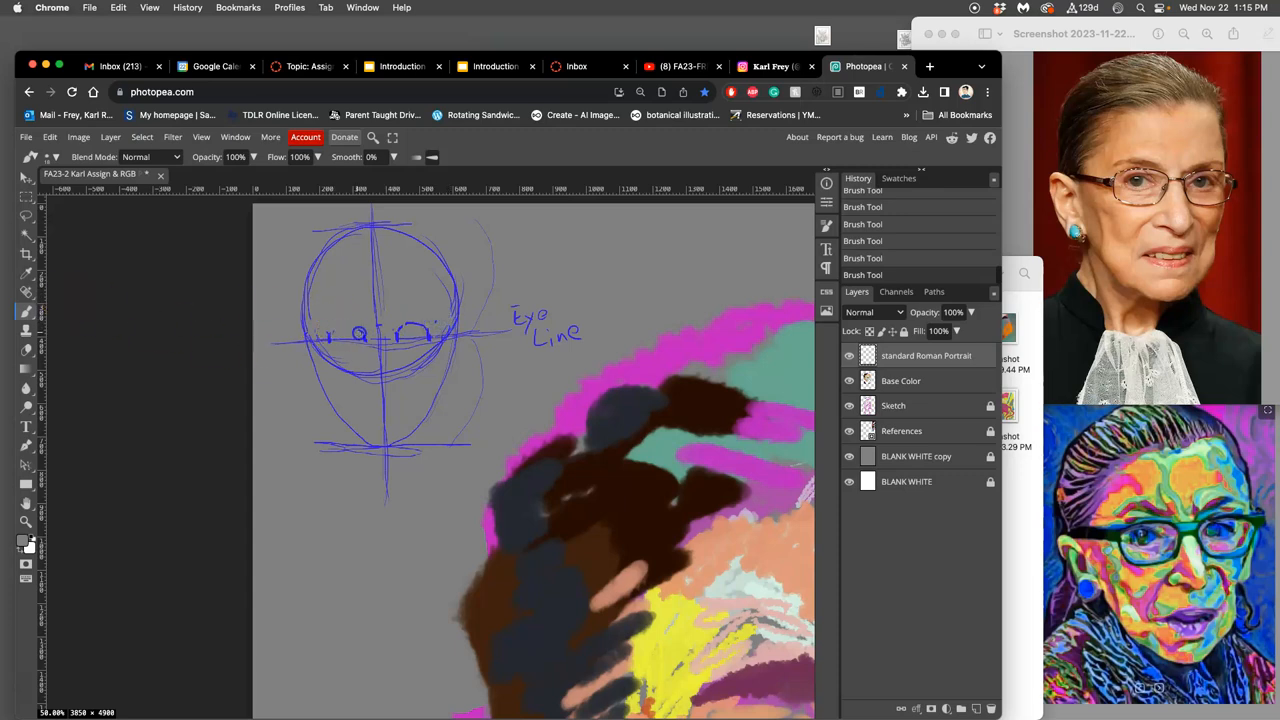
Step: Sketch two magenta eye outlines on alternating eye-width segments, redrawing one until it sits right
left_click_drag(360, 330, 420, 320)
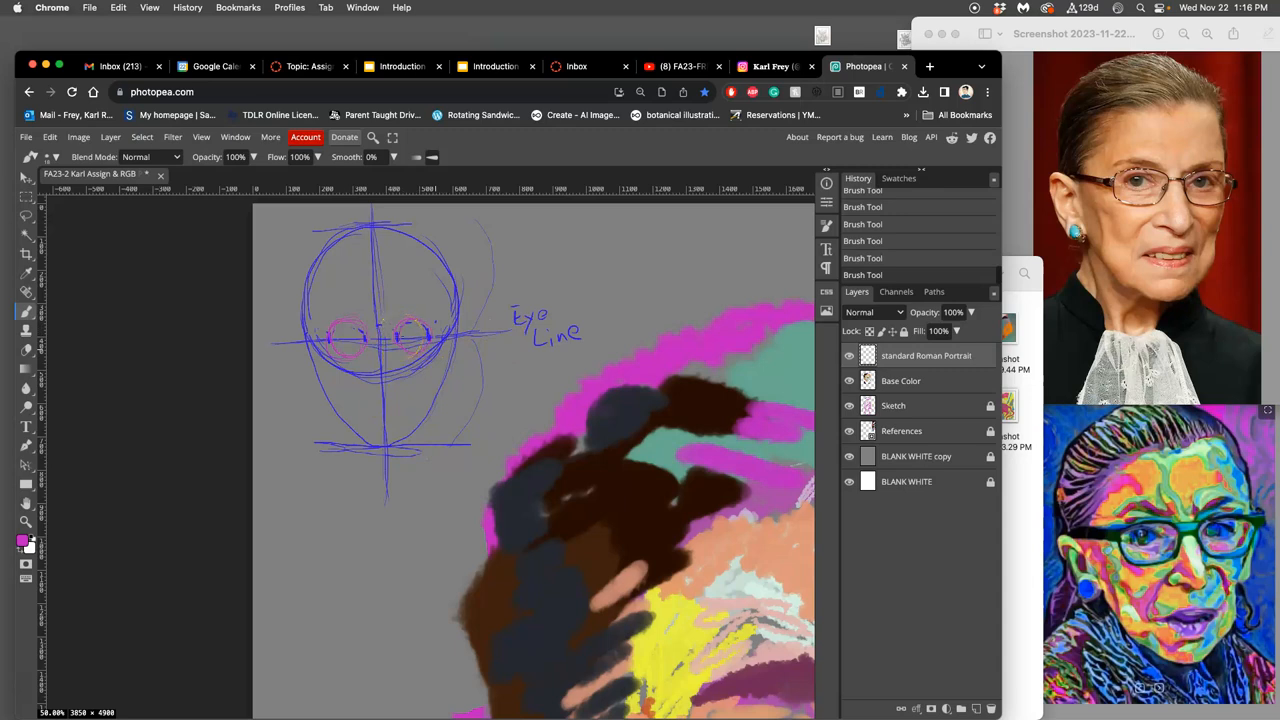
mouse_move(467, 290)
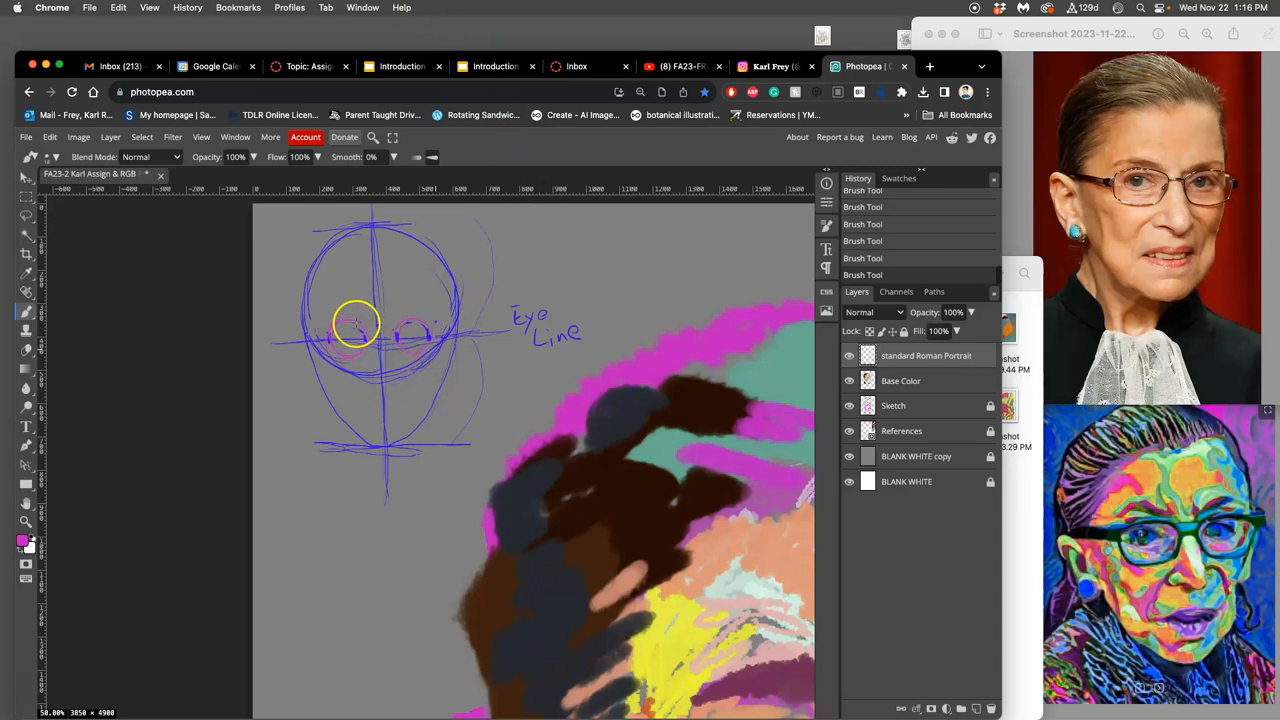
left_click_drag(357, 323, 345, 333)
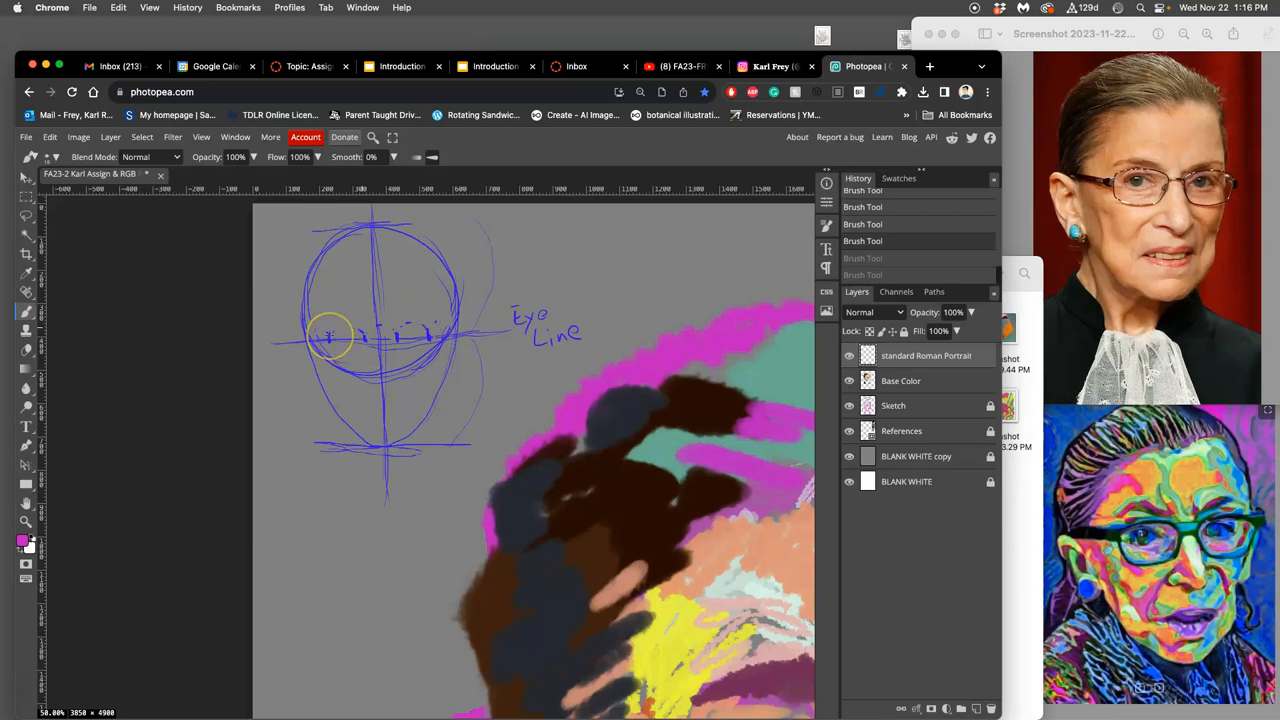
left_click(343, 328)
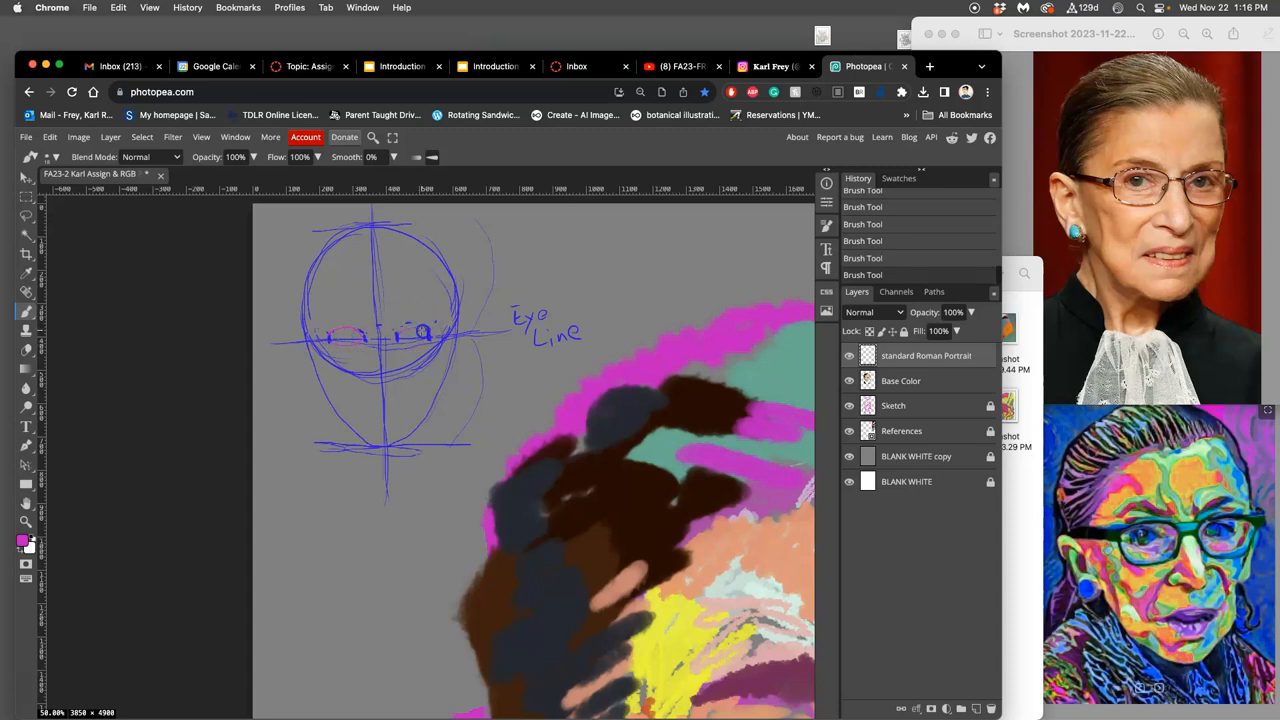
left_click(420, 335)
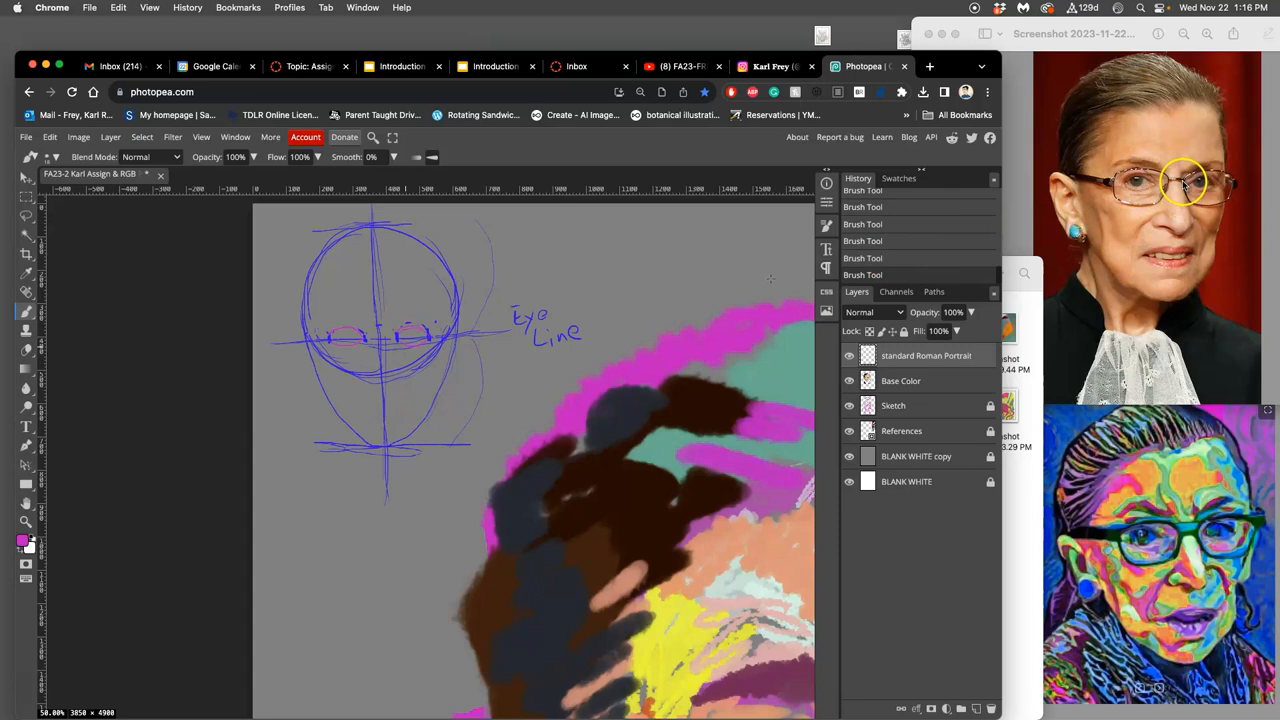
mouse_move(278, 348)
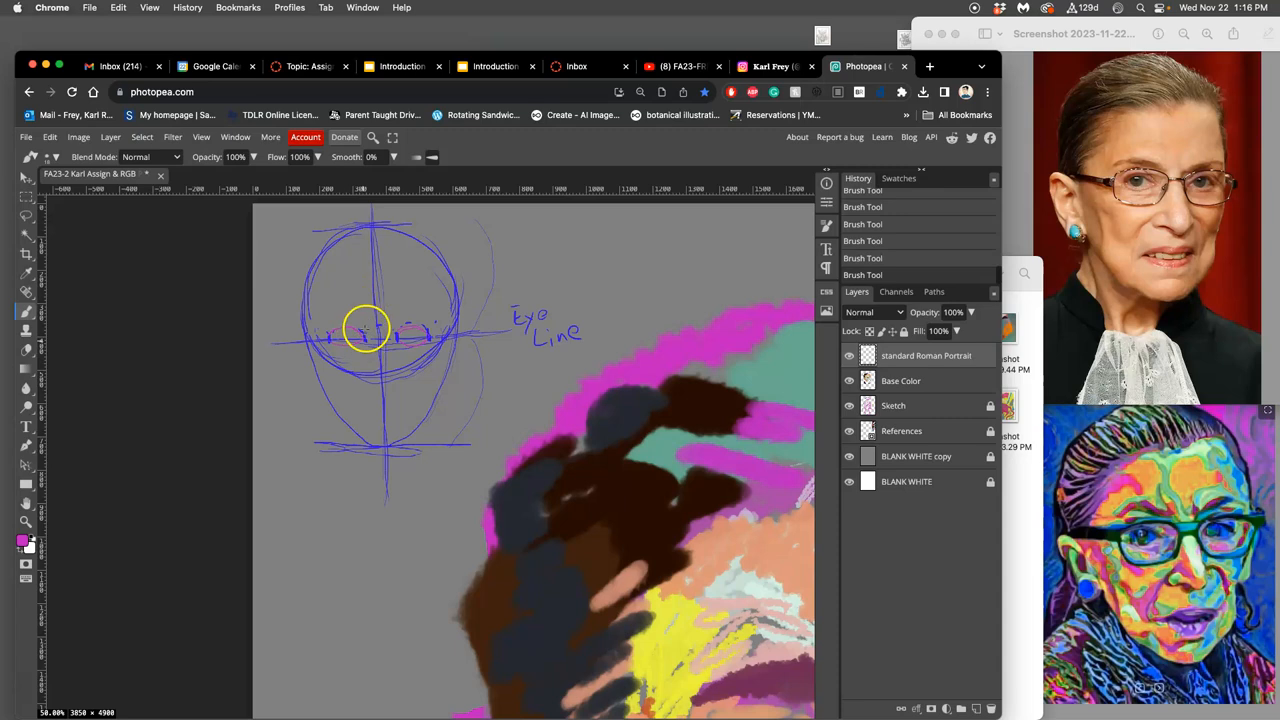
Step: Draw a magenta nose box below the eyes with a leader line for its label
left_click(365, 343)
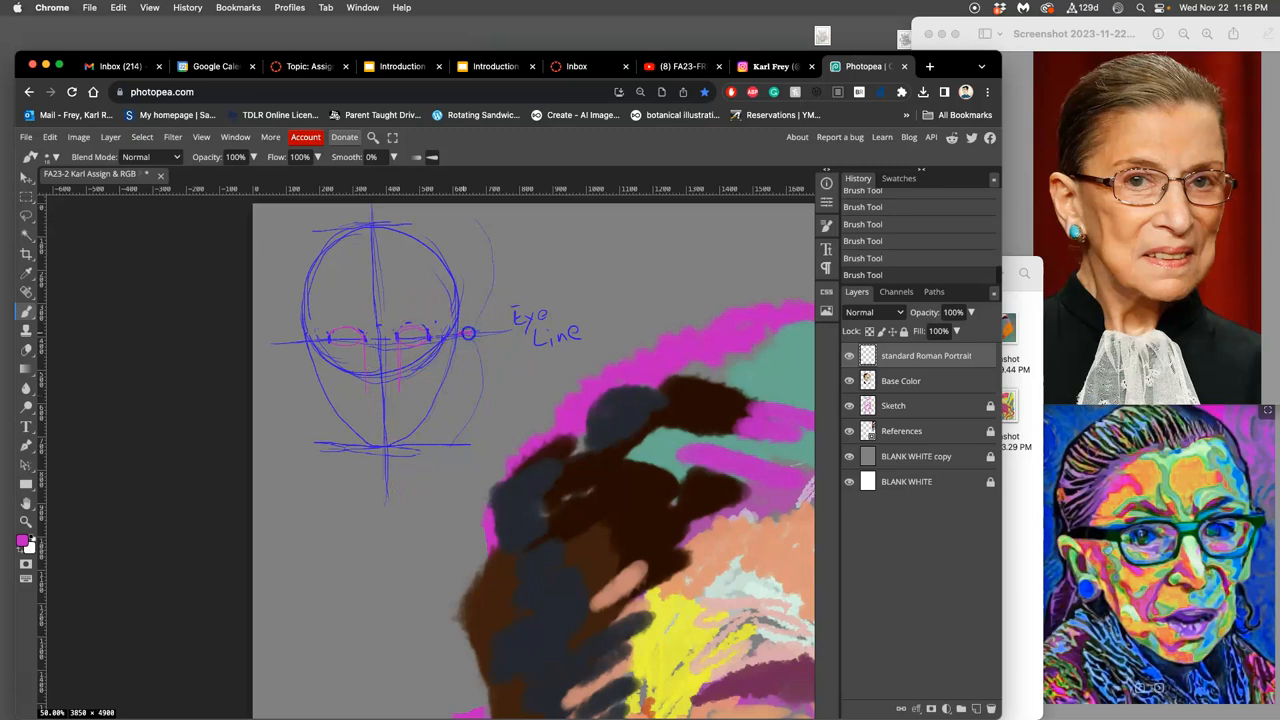
left_click_drag(468, 332, 396, 445)
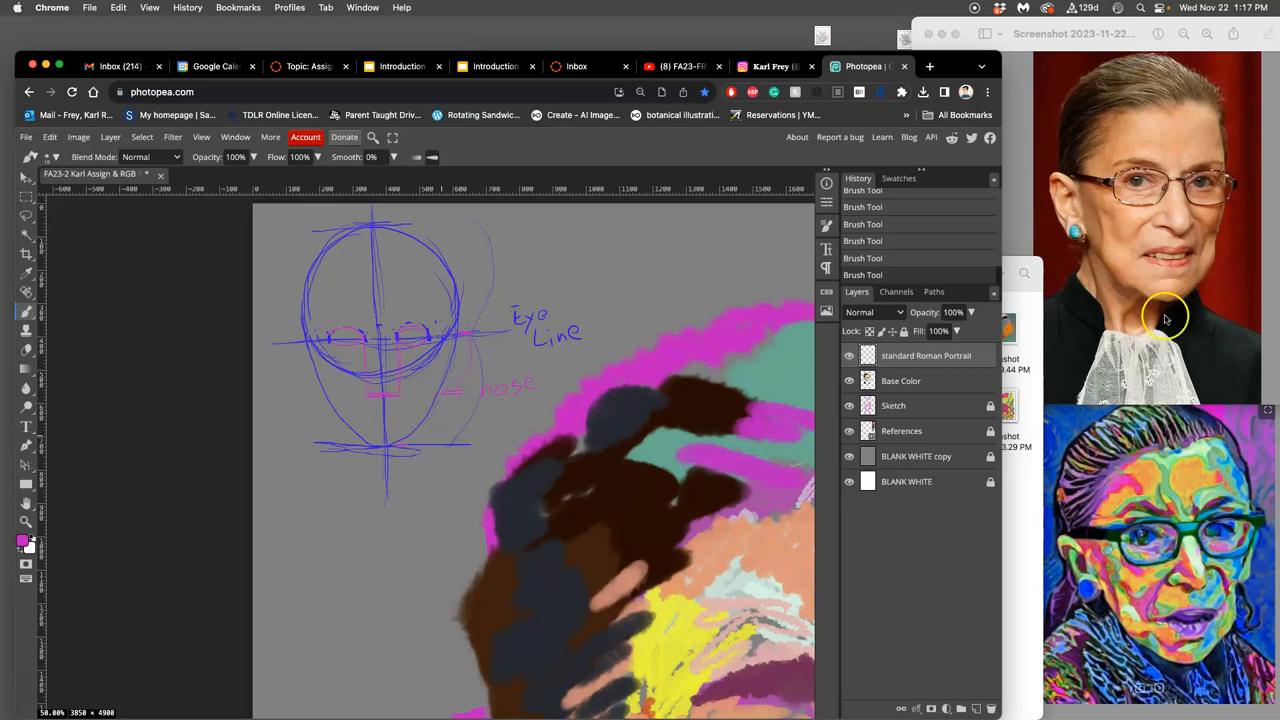
mouse_move(1170, 222)
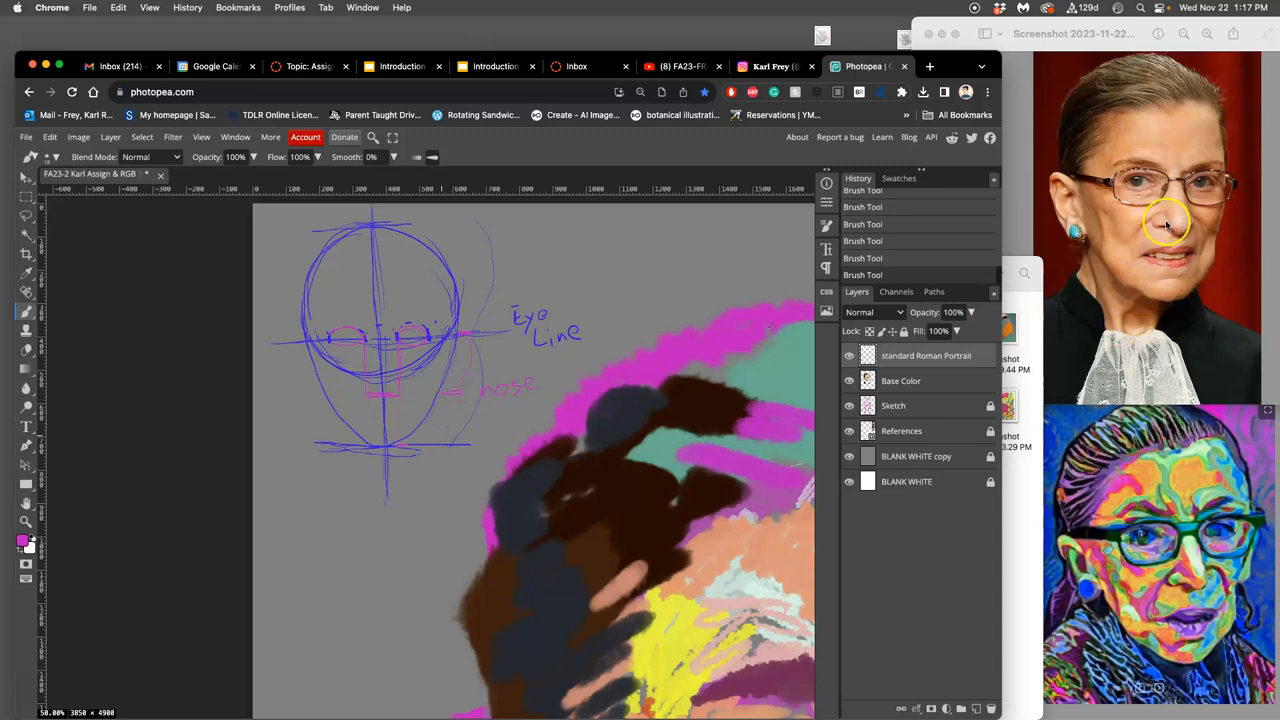
mouse_move(1133, 245)
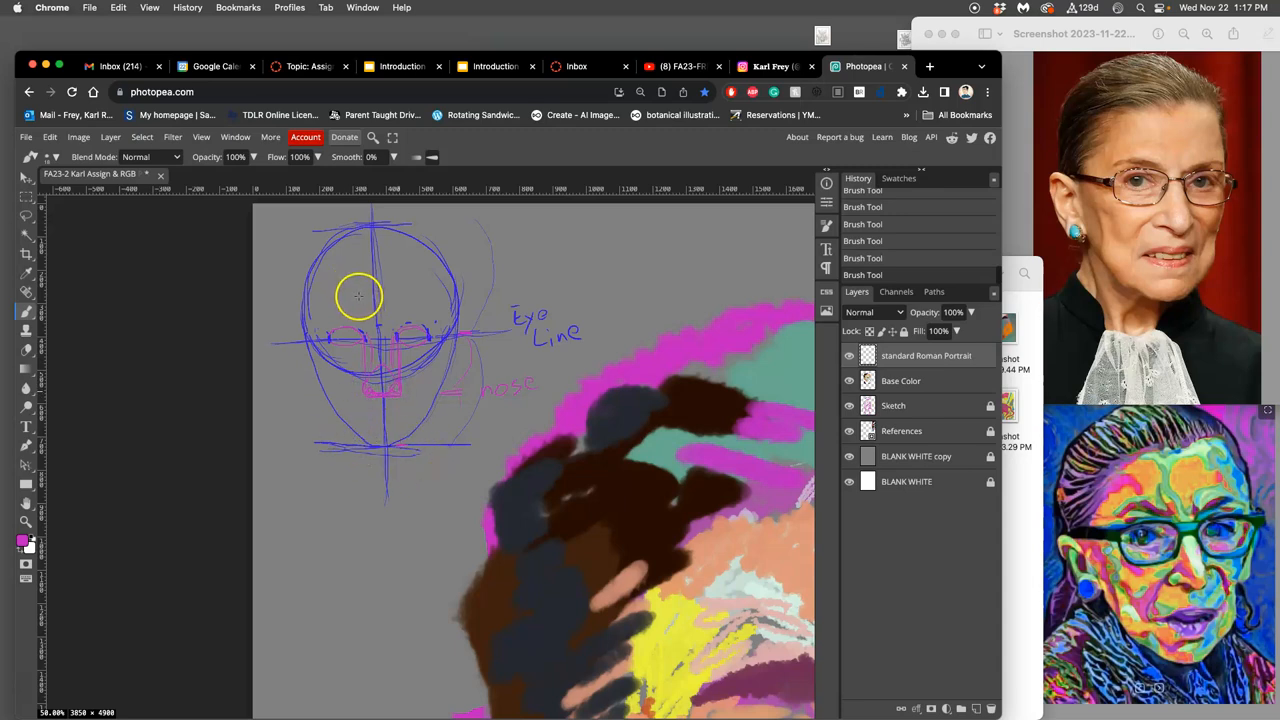
mouse_move(458, 226)
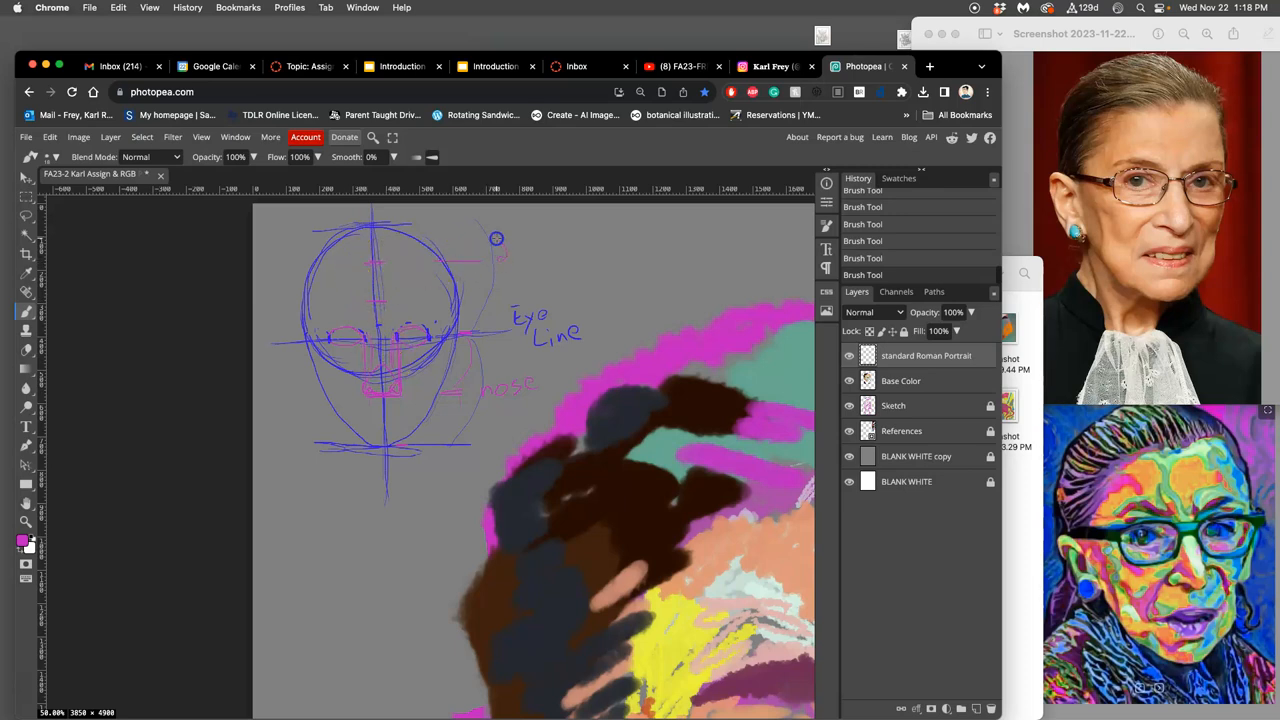
Step: Draw the magenta hairline curve across the top of the head circle
left_click_drag(490, 250, 570, 245)
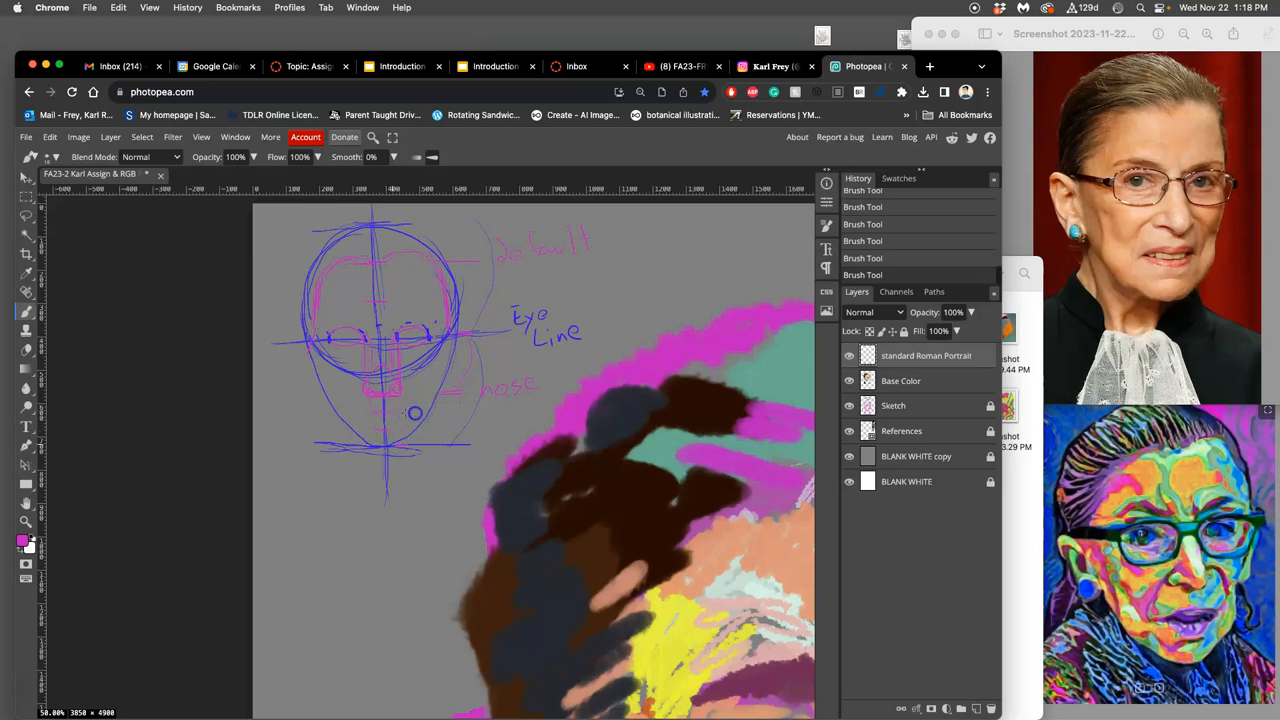
Step: Label the mouth area 'mouth' and stroke yellow guide lines from the eye line down to the nose
left_click_drag(415, 413, 472, 413)
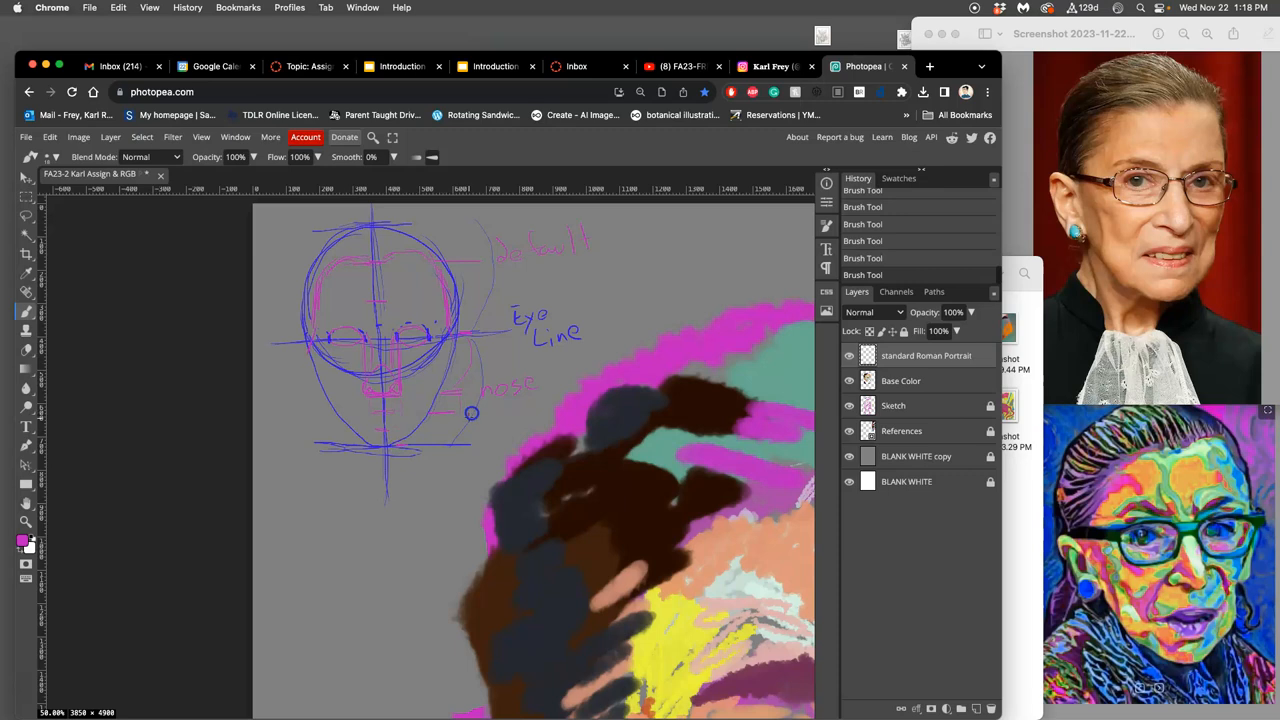
type("mouth")
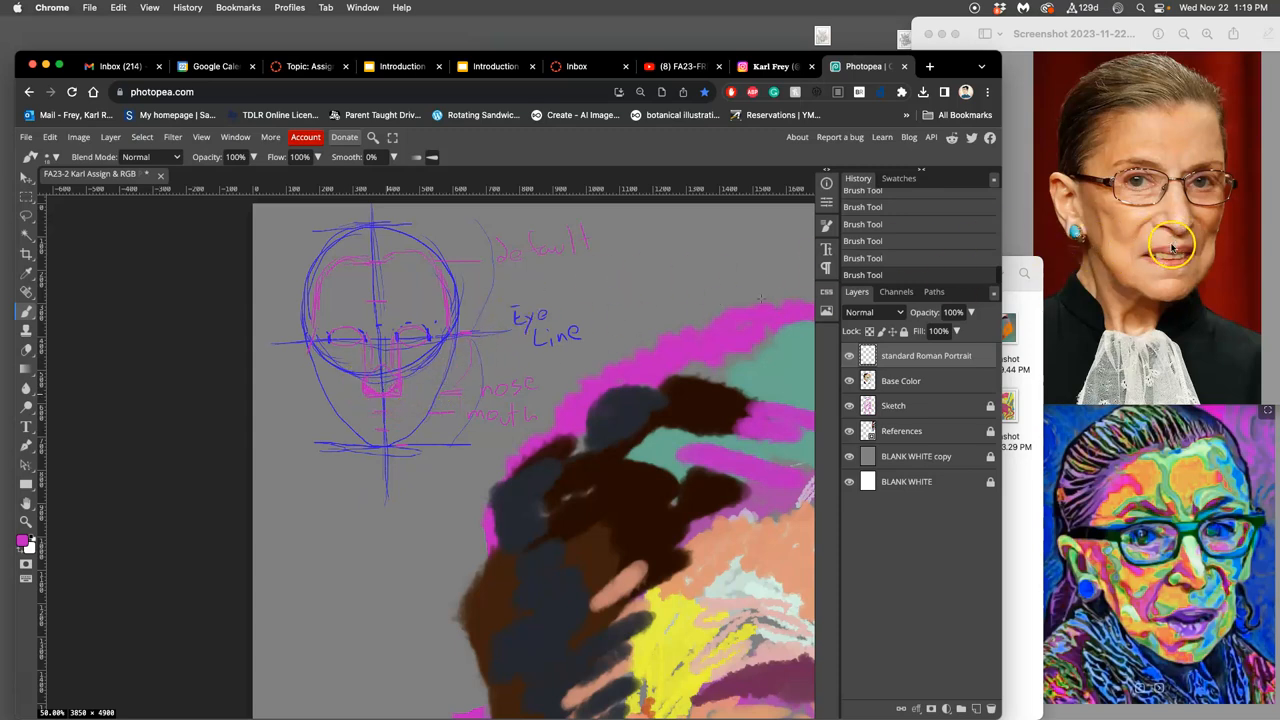
mouse_move(1150, 248)
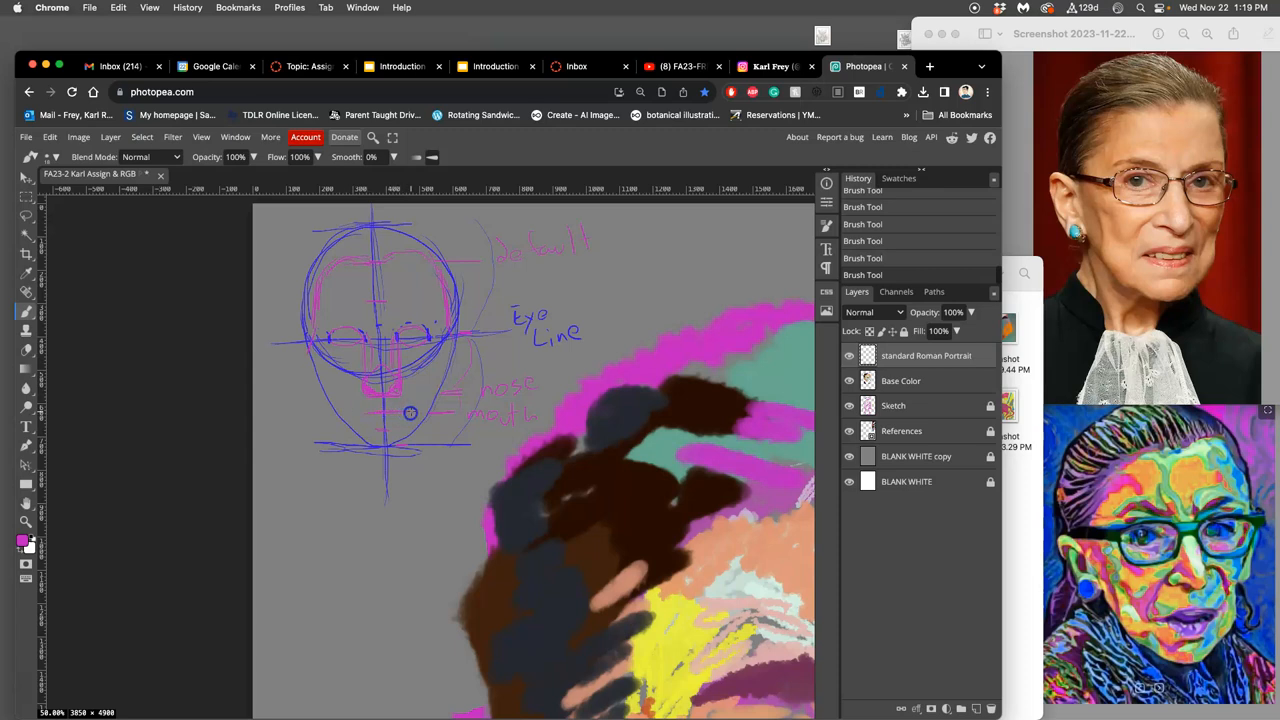
mouse_move(723, 529)
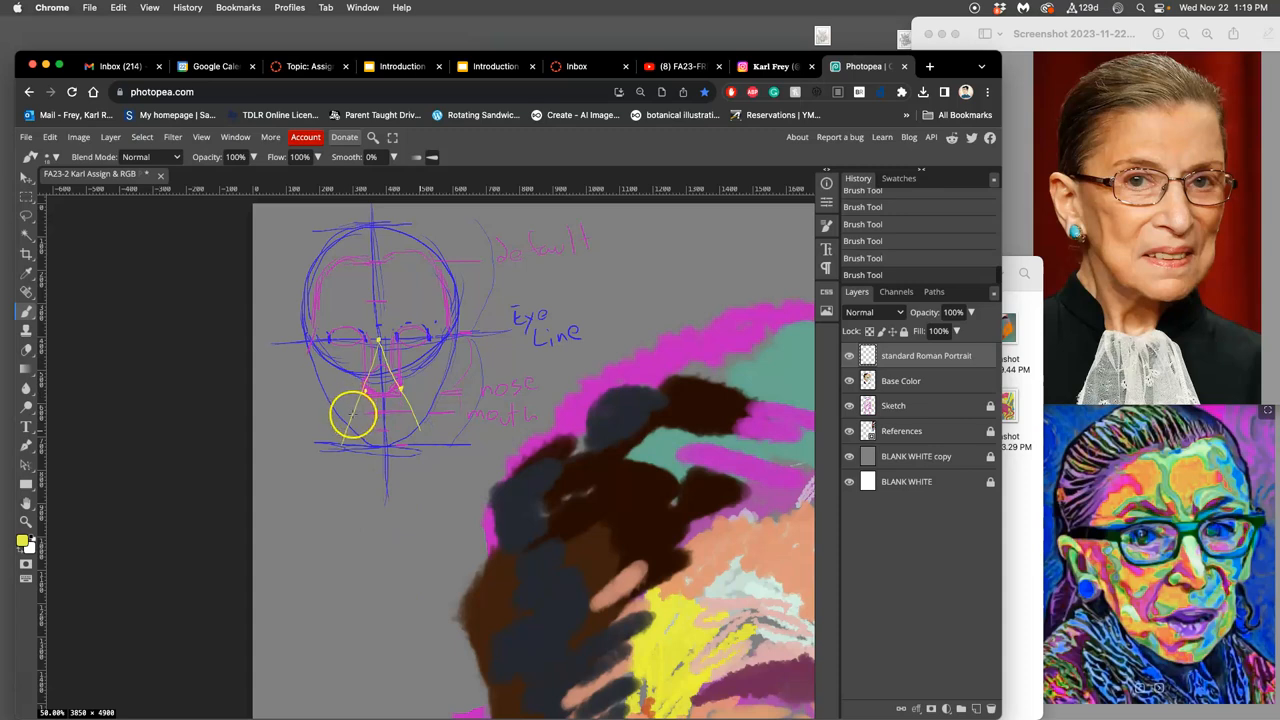
left_click_drag(355, 415, 405, 420)
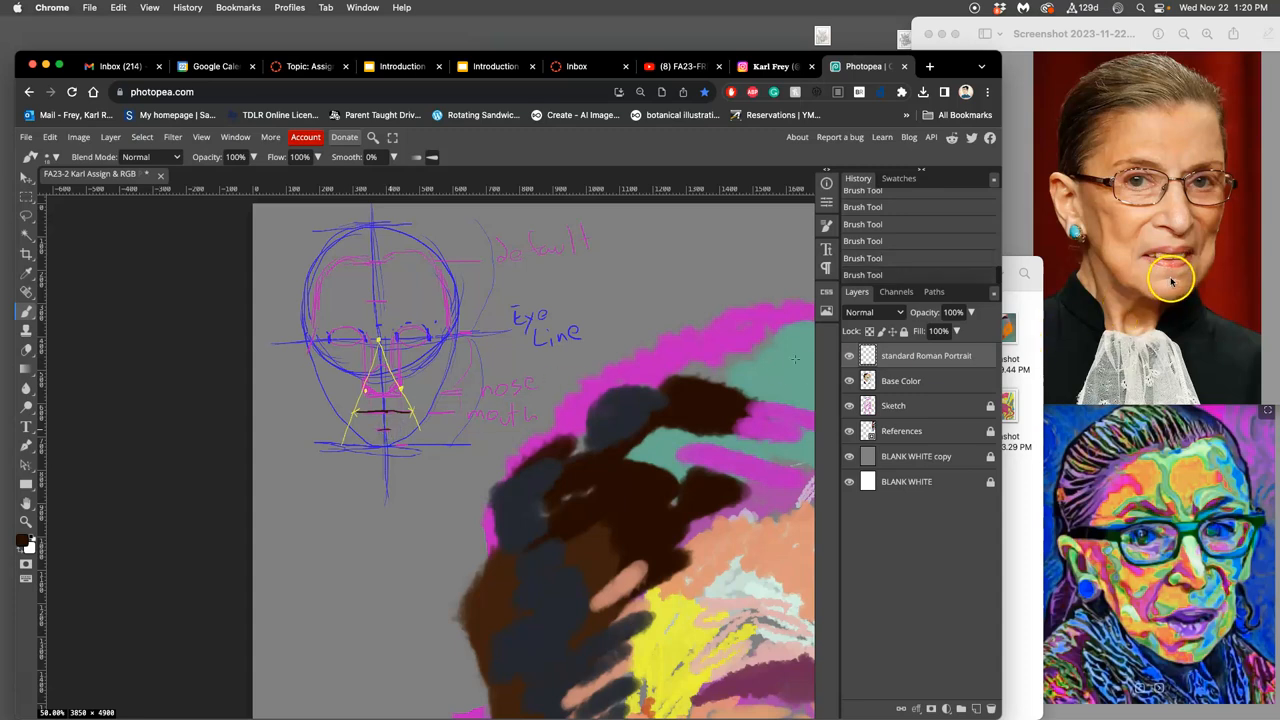
mouse_move(310, 313)
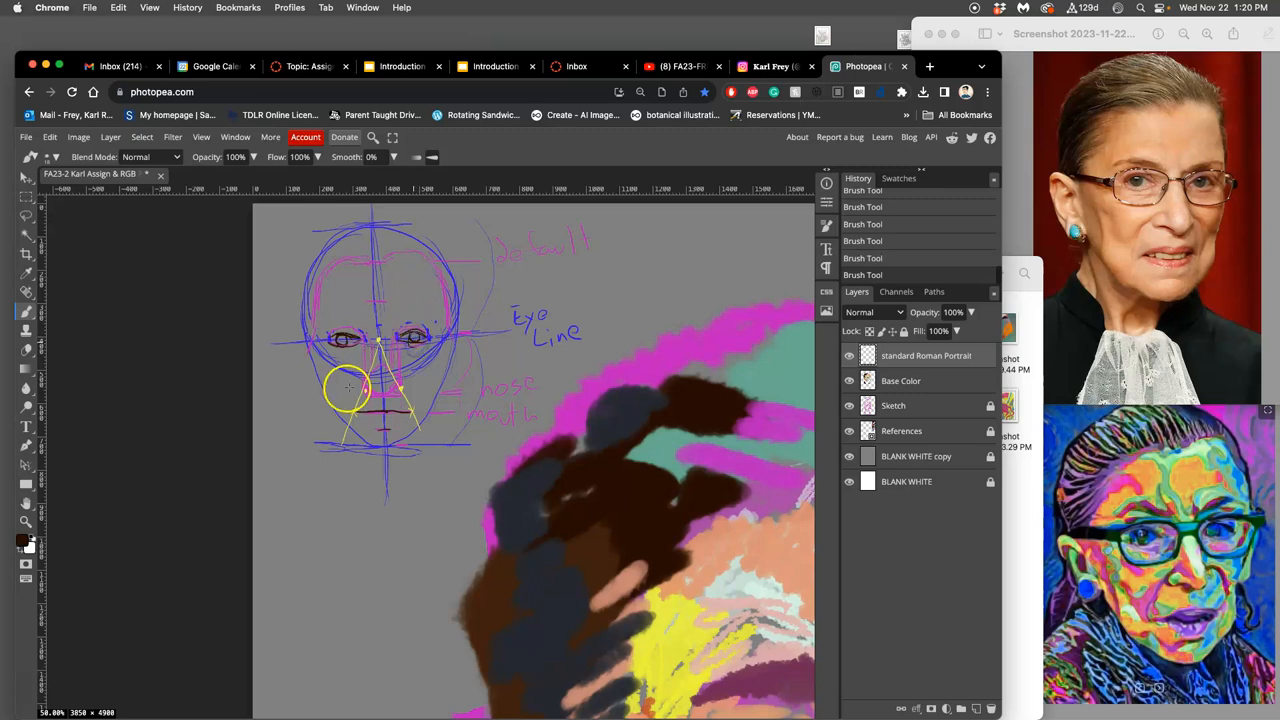
mouse_move(375, 395)
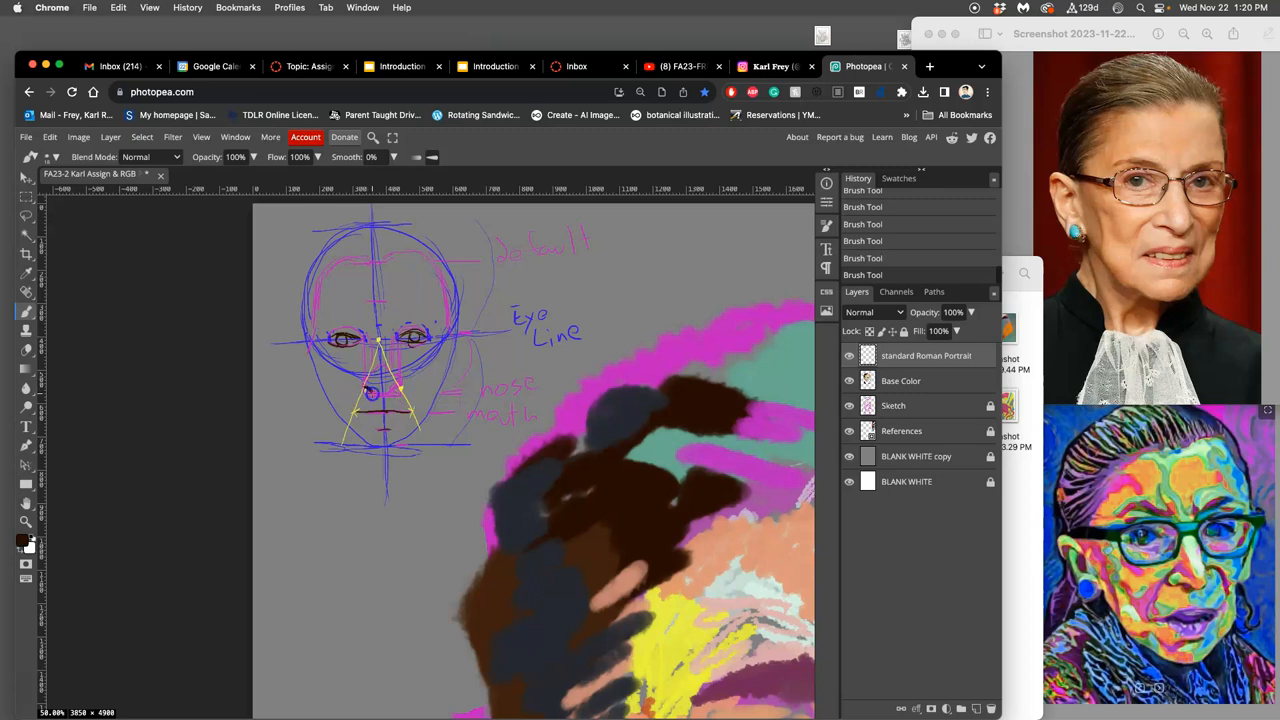
Step: Sketch the dark brown nose with a nostril mark and start the lips below it
left_click_drag(360, 390, 400, 395)
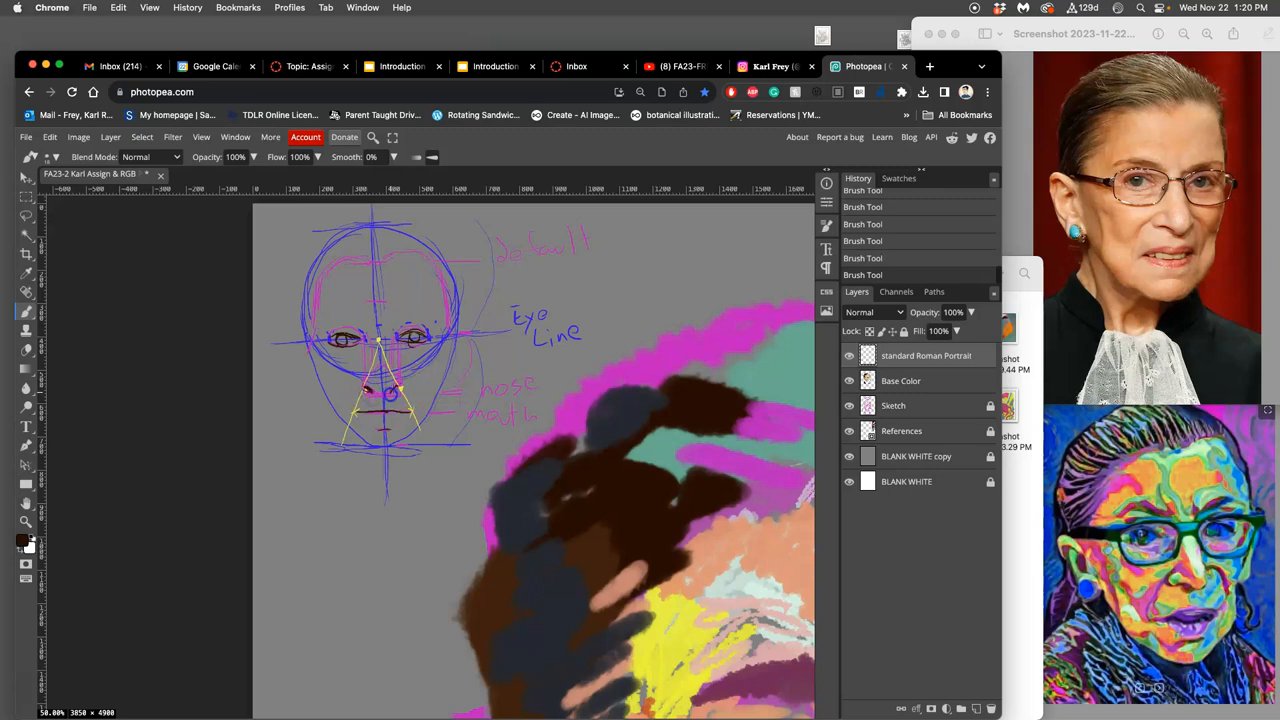
left_click(380, 397)
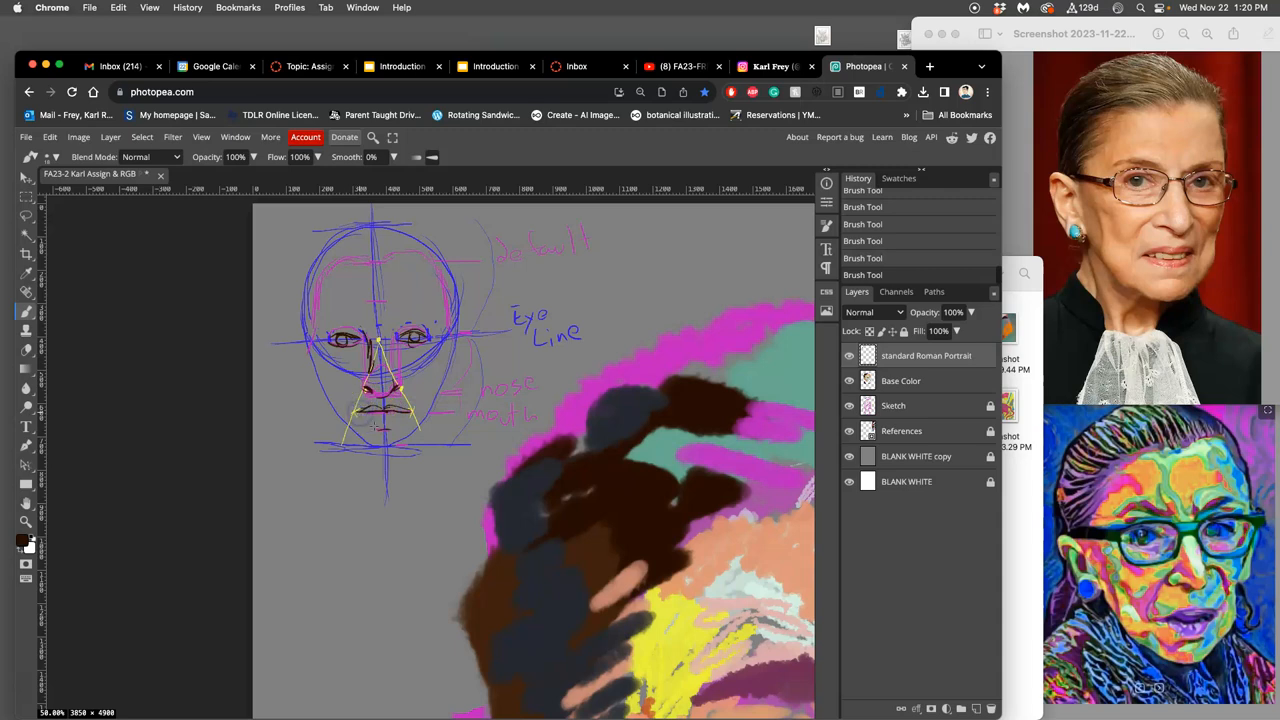
left_click(365, 418)
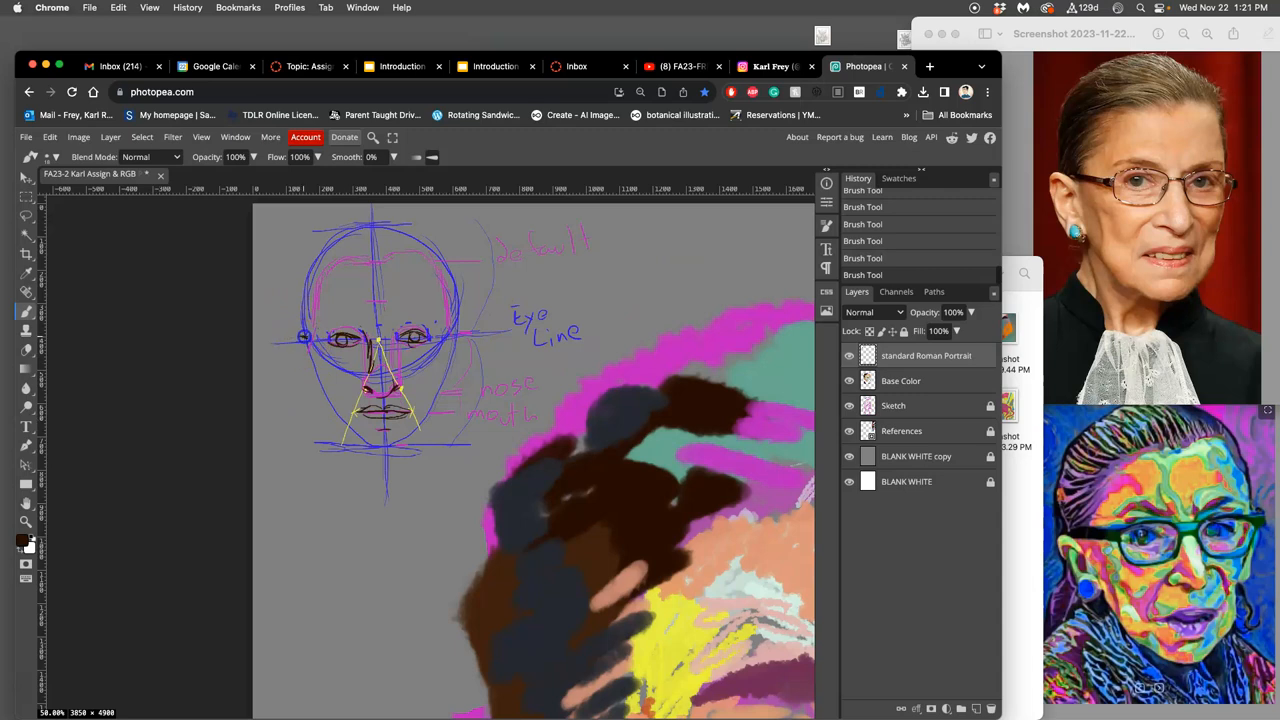
mouse_move(322, 365)
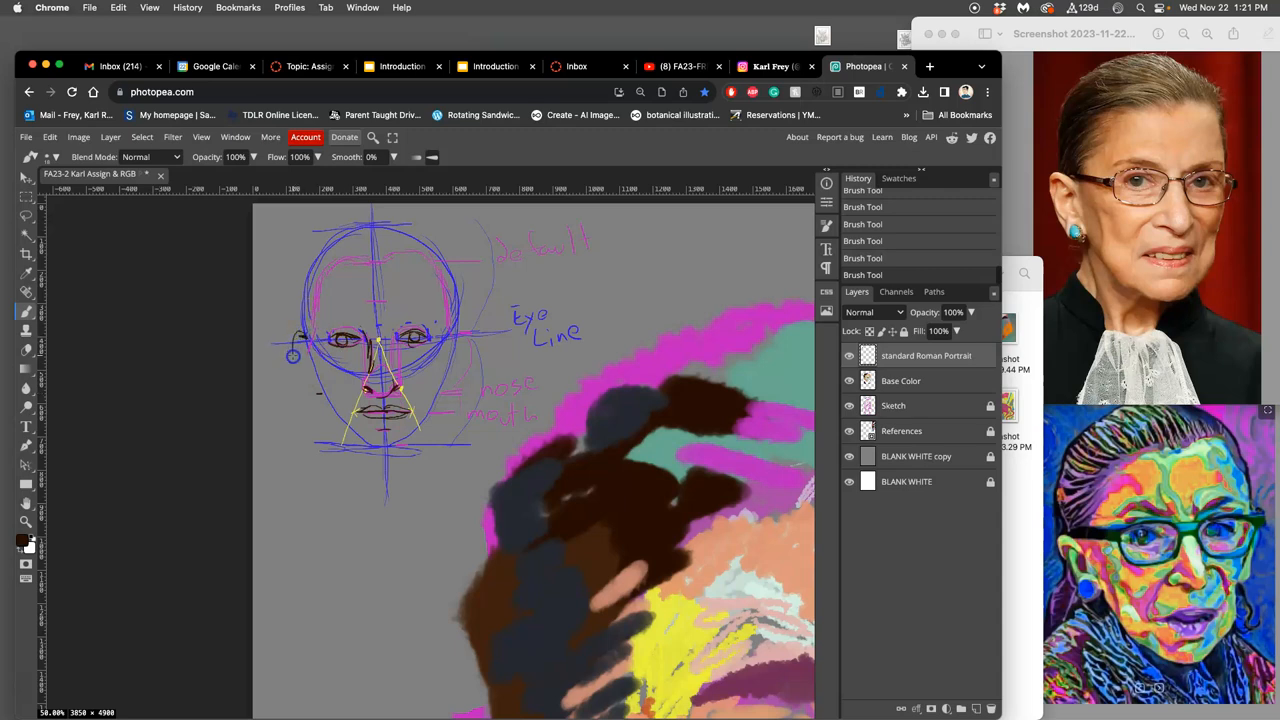
Step: Draw the dark brown ear on the left side of the head at eye-line level
left_click_drag(293, 355, 317, 401)
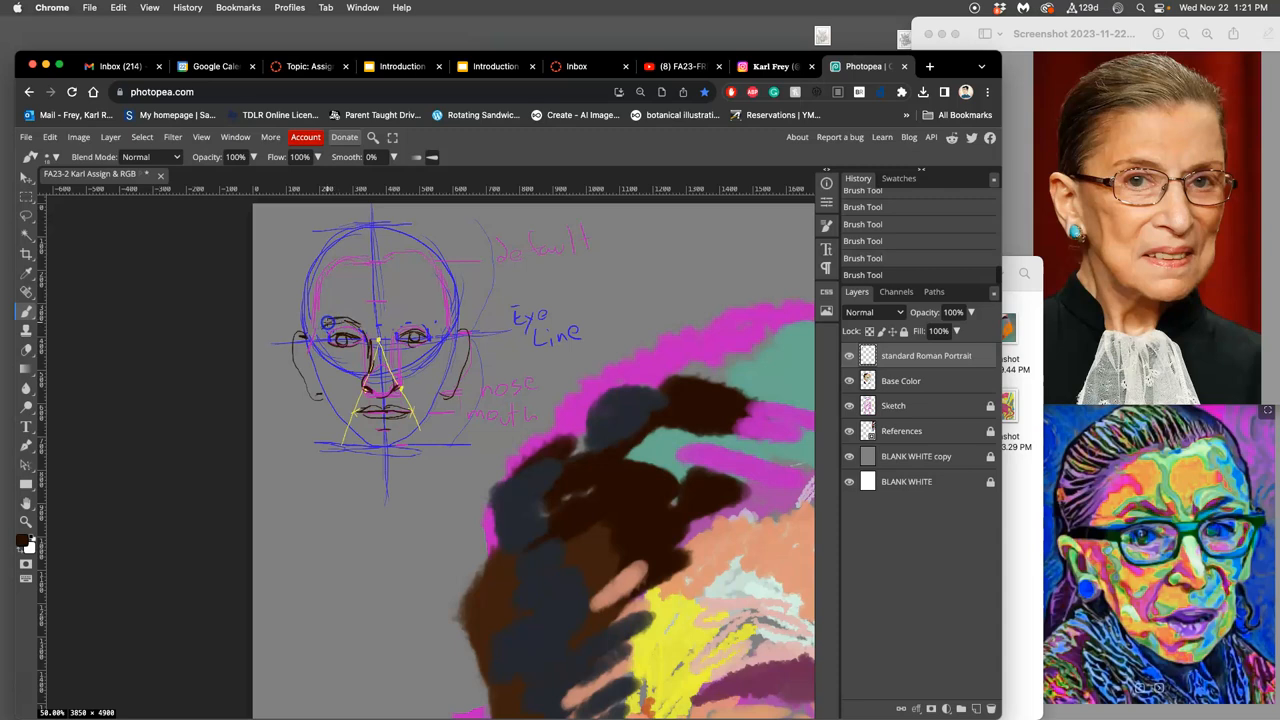
mouse_move(398, 327)
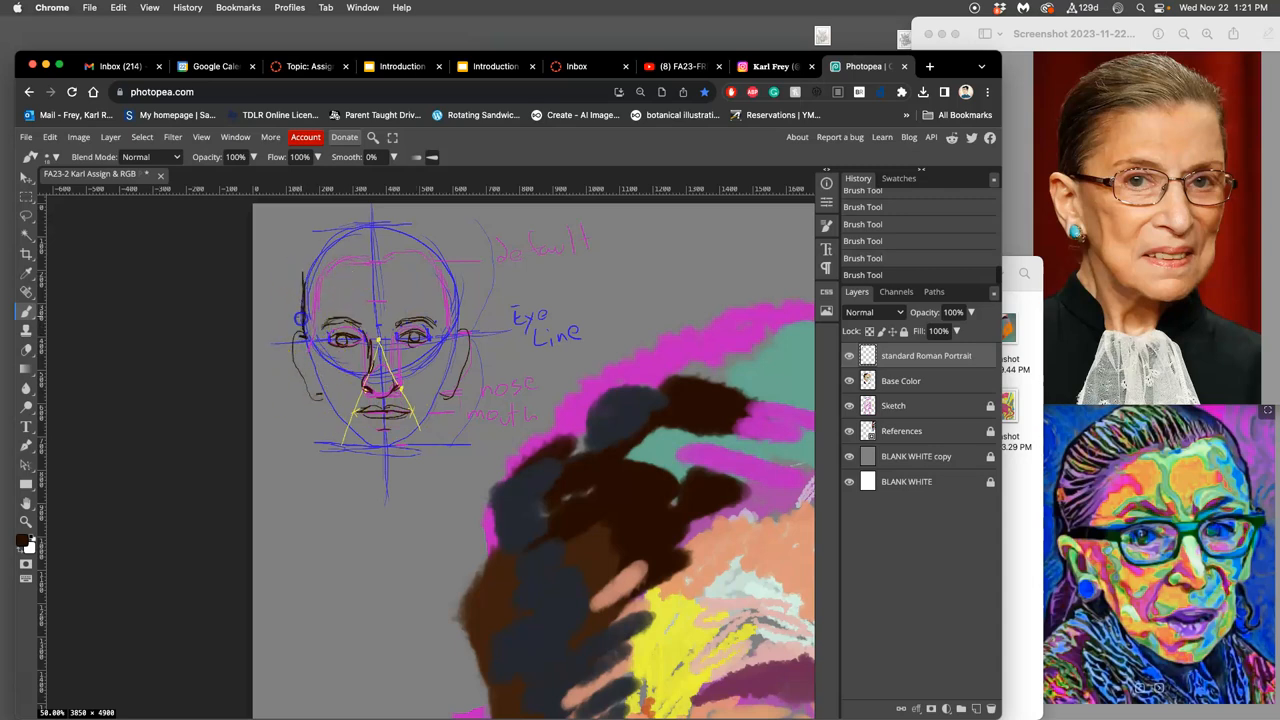
Step: Trace the skull outline and right jawline to the chin, then add cheek and smile lines
left_click_drag(300, 316, 318, 243)
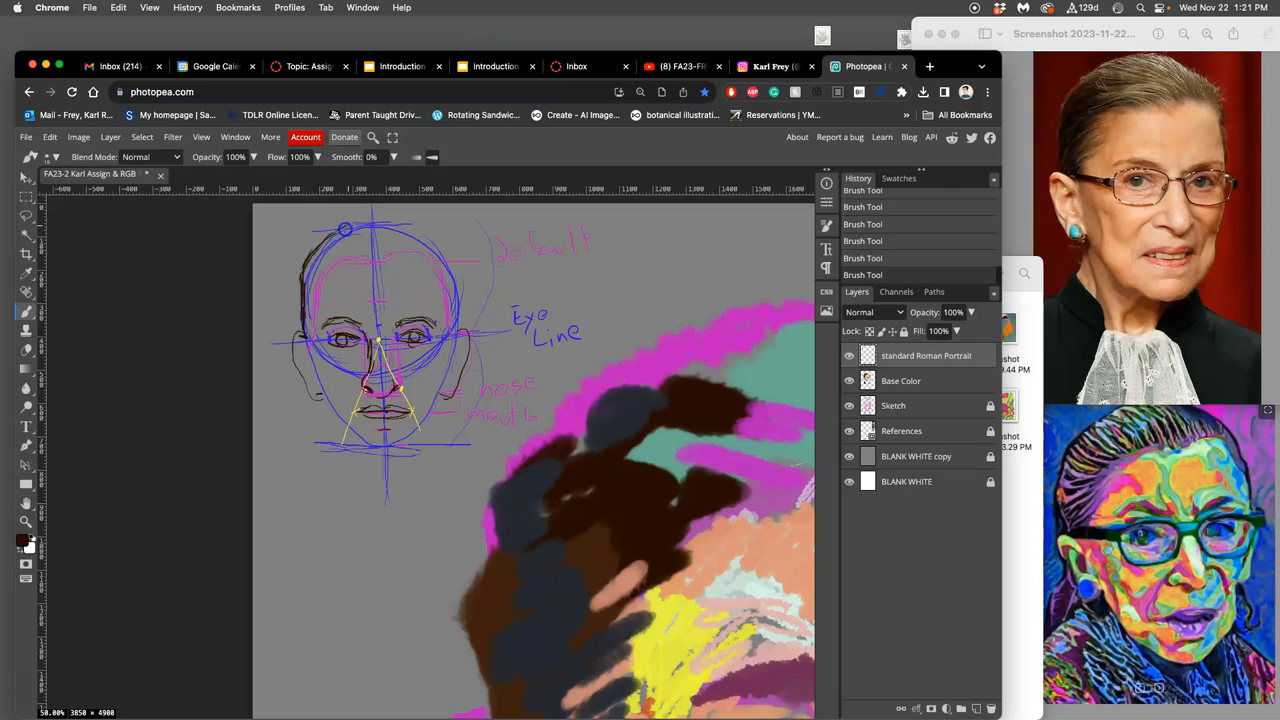
left_click_drag(345, 228, 415, 232)
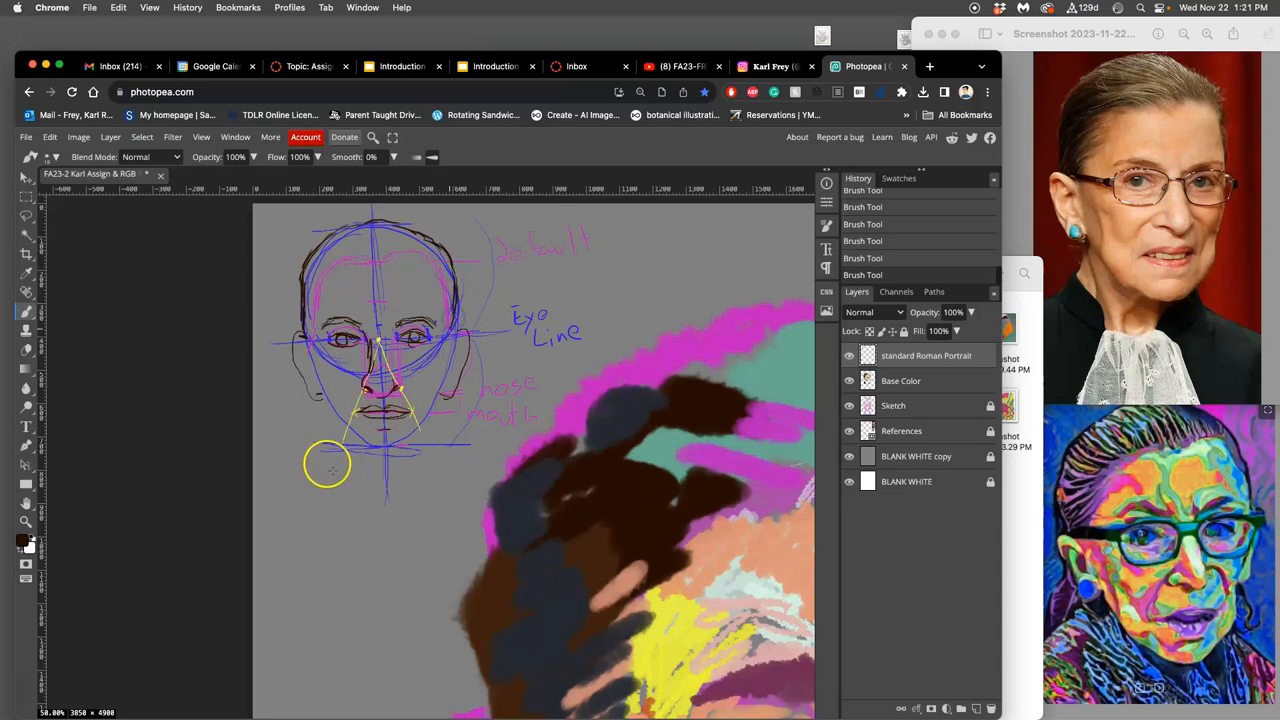
mouse_move(308, 360)
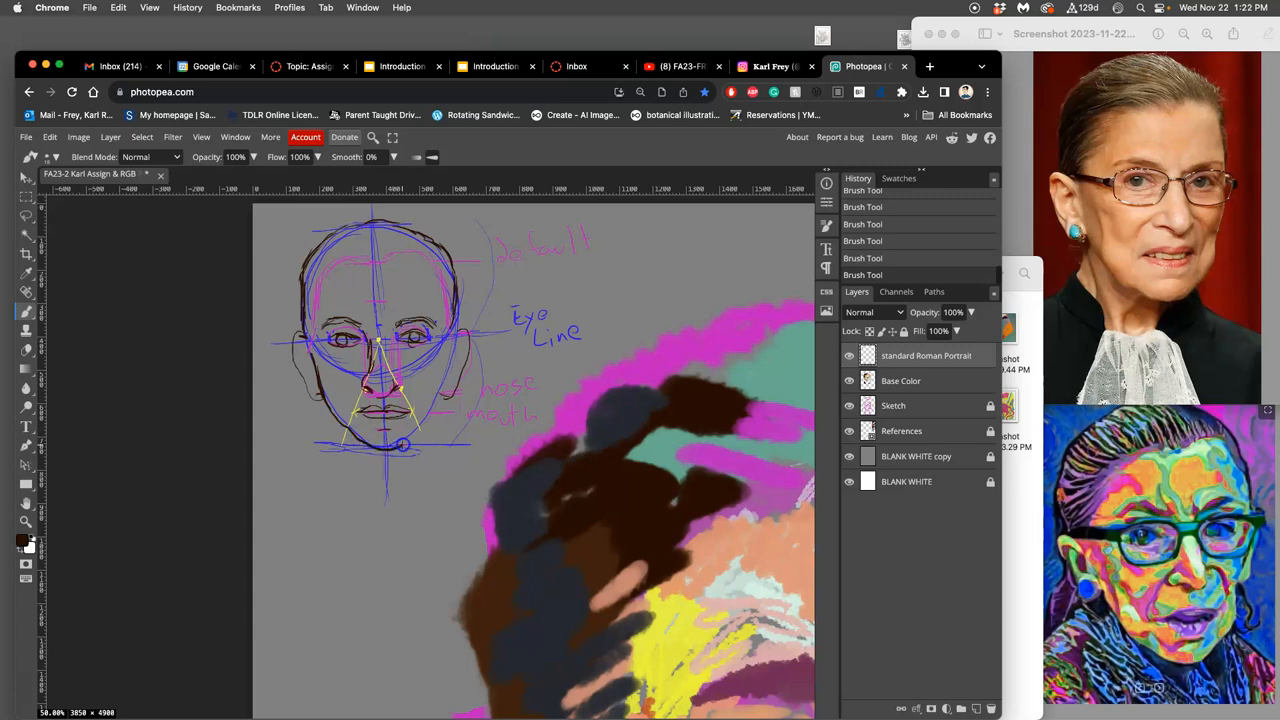
left_click_drag(402, 444, 434, 406)
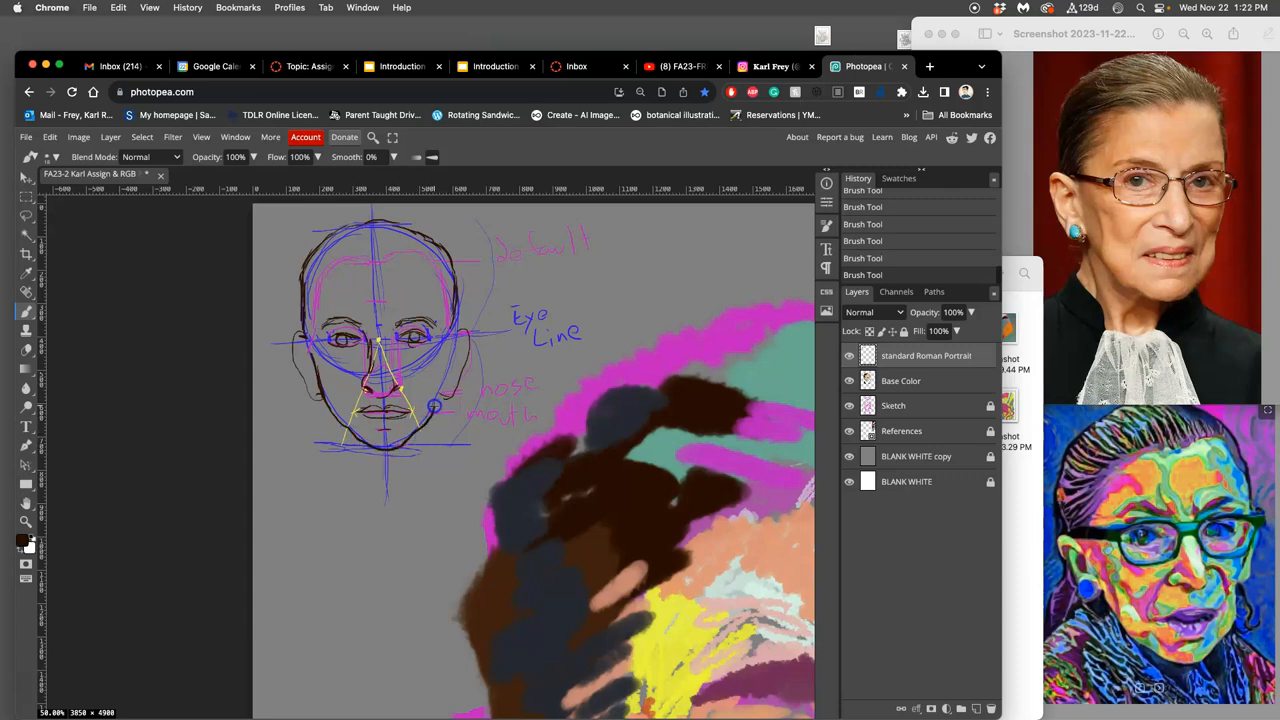
left_click_drag(430, 405, 452, 355)
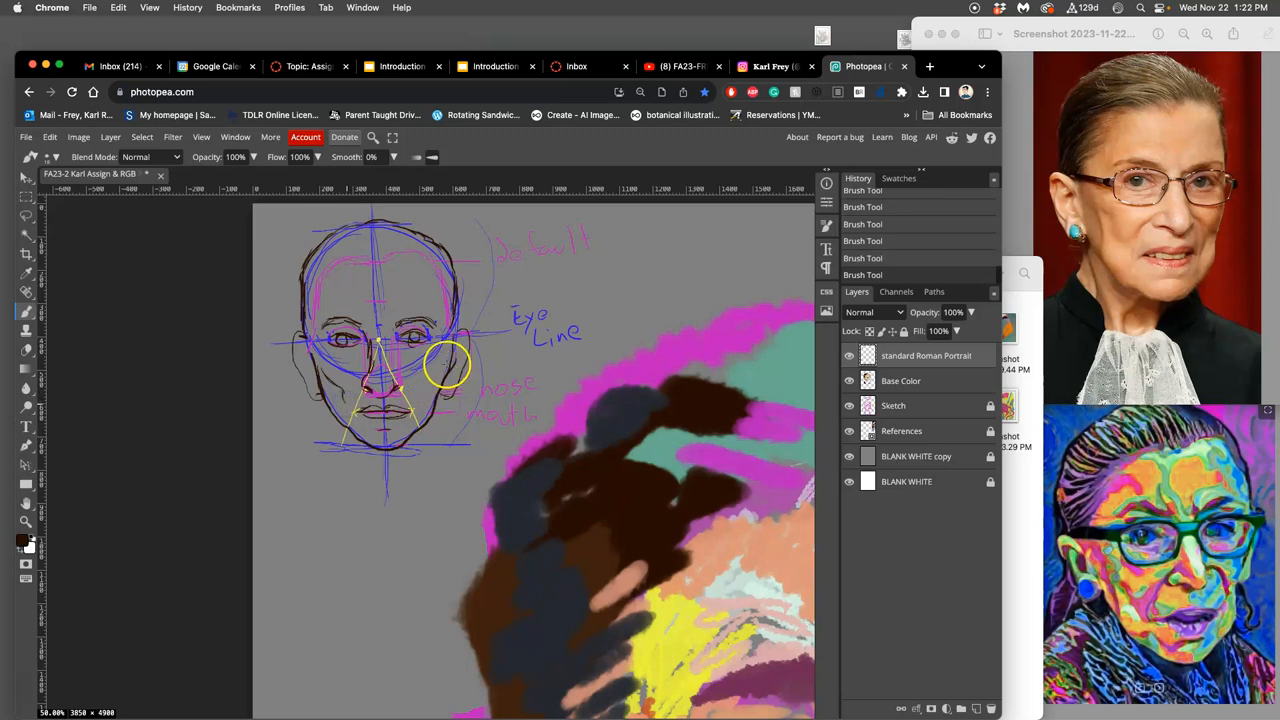
mouse_move(424, 390)
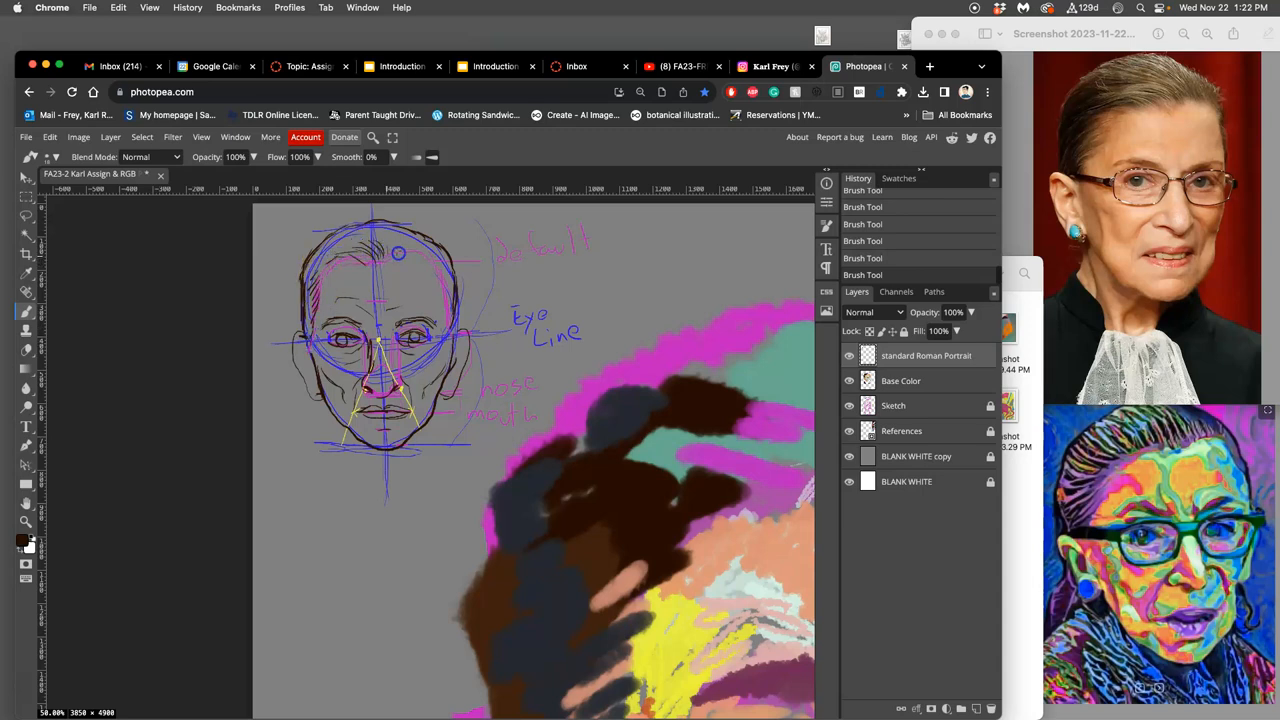
left_click_drag(400, 253, 450, 285)
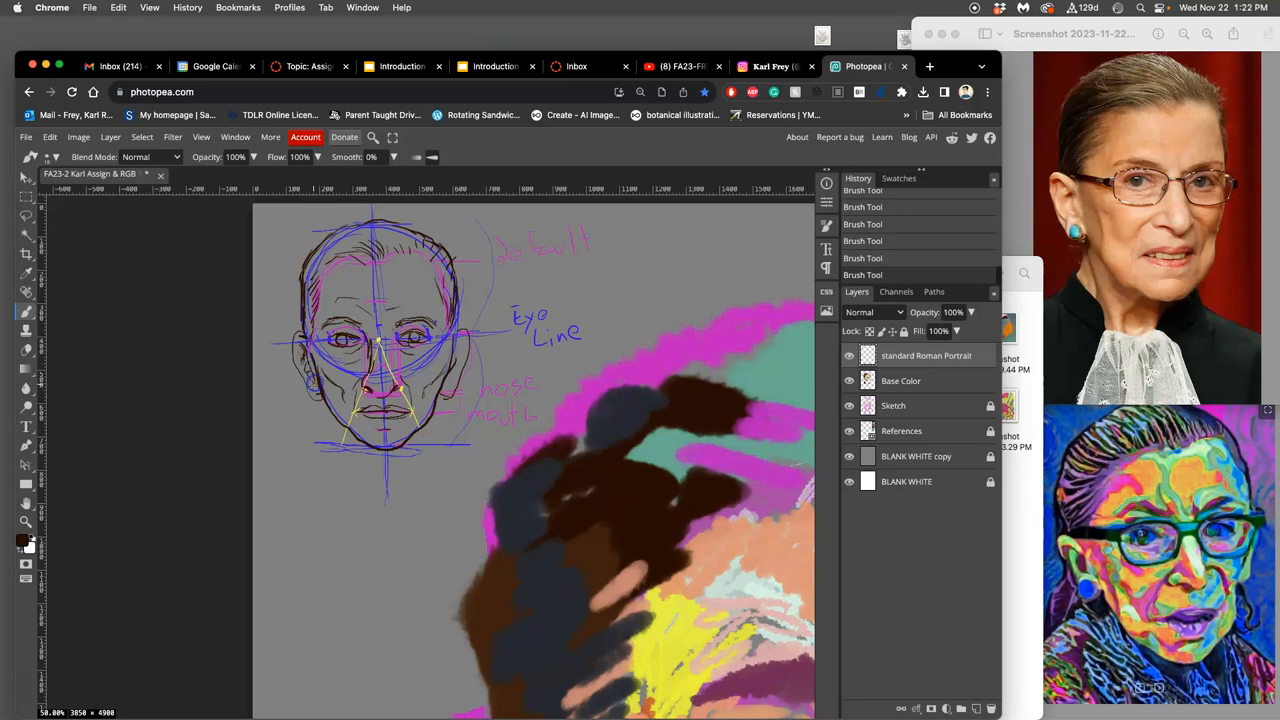
mouse_move(470, 348)
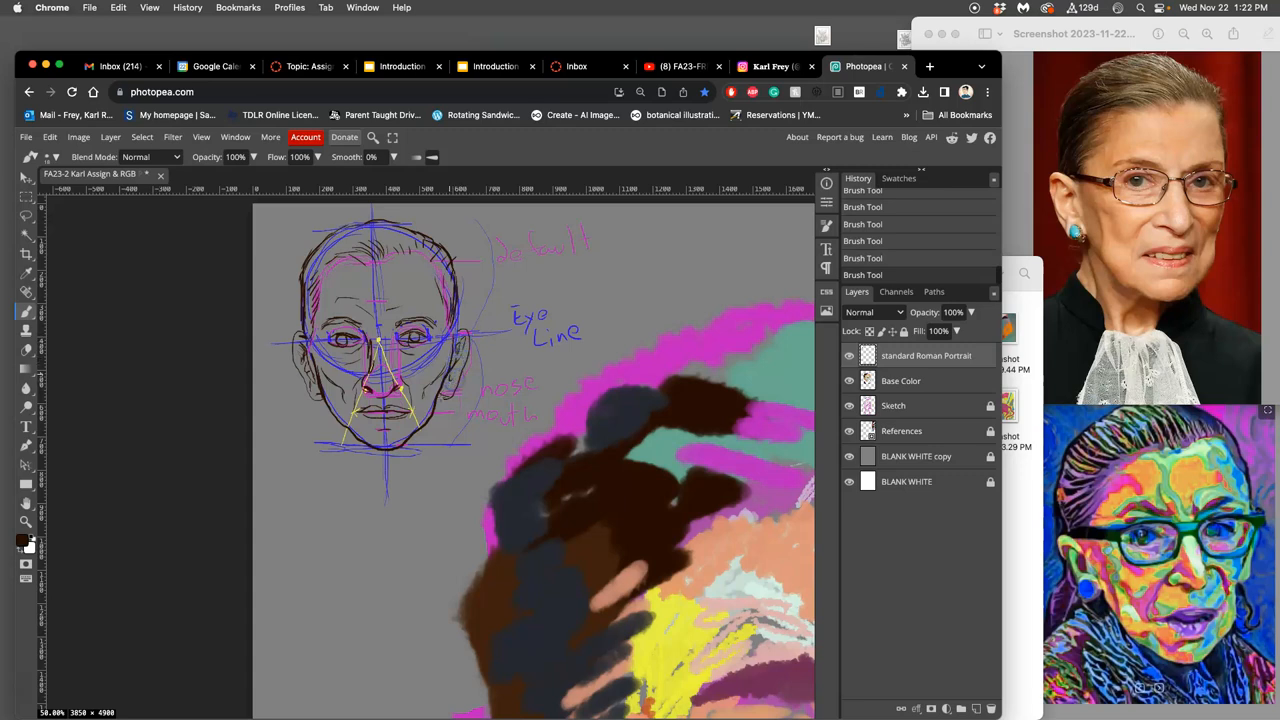
mouse_move(464, 493)
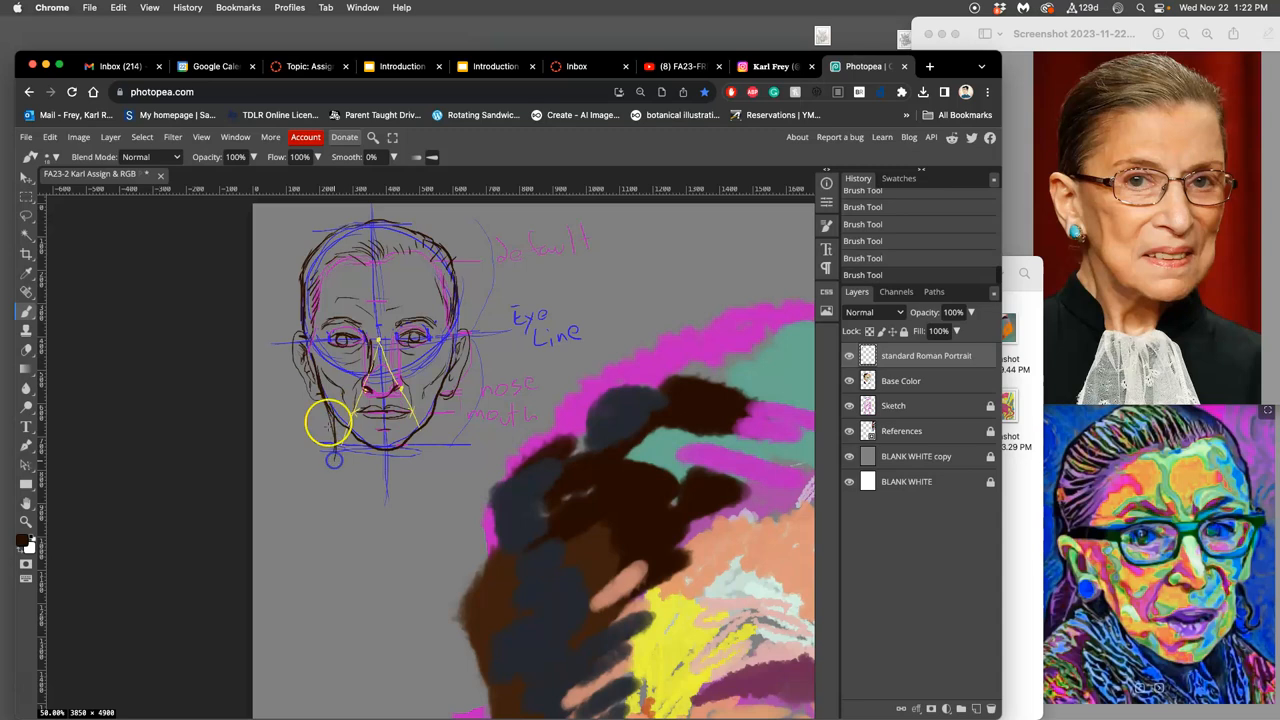
mouse_move(435, 400)
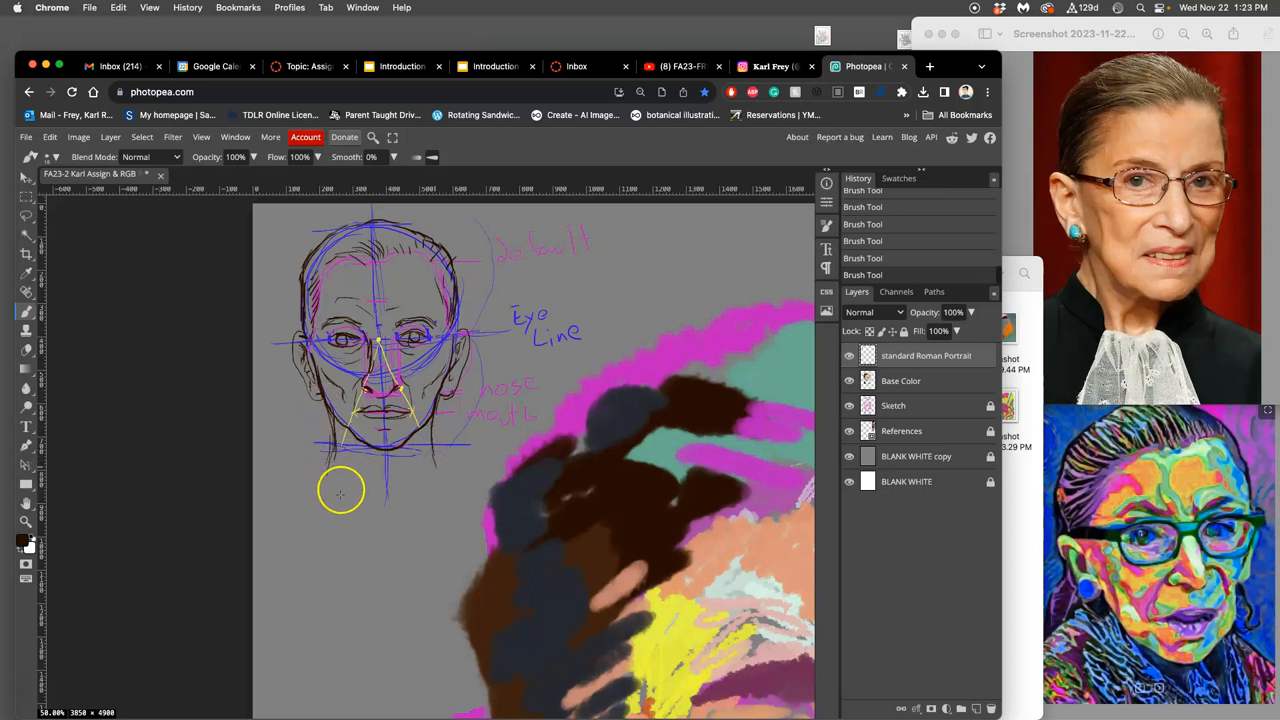
mouse_move(379, 482)
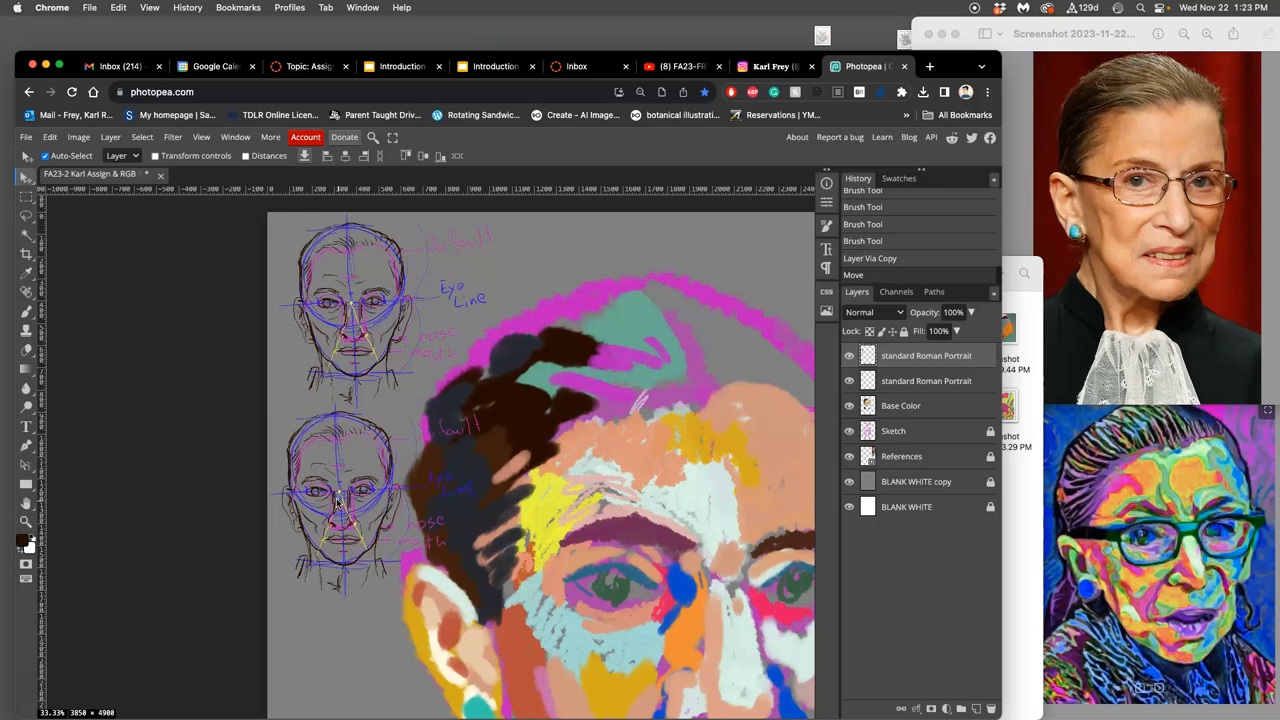
Step: Briefly open and close a stray browser tab, returning to the Photopea document
left_click(905, 66)
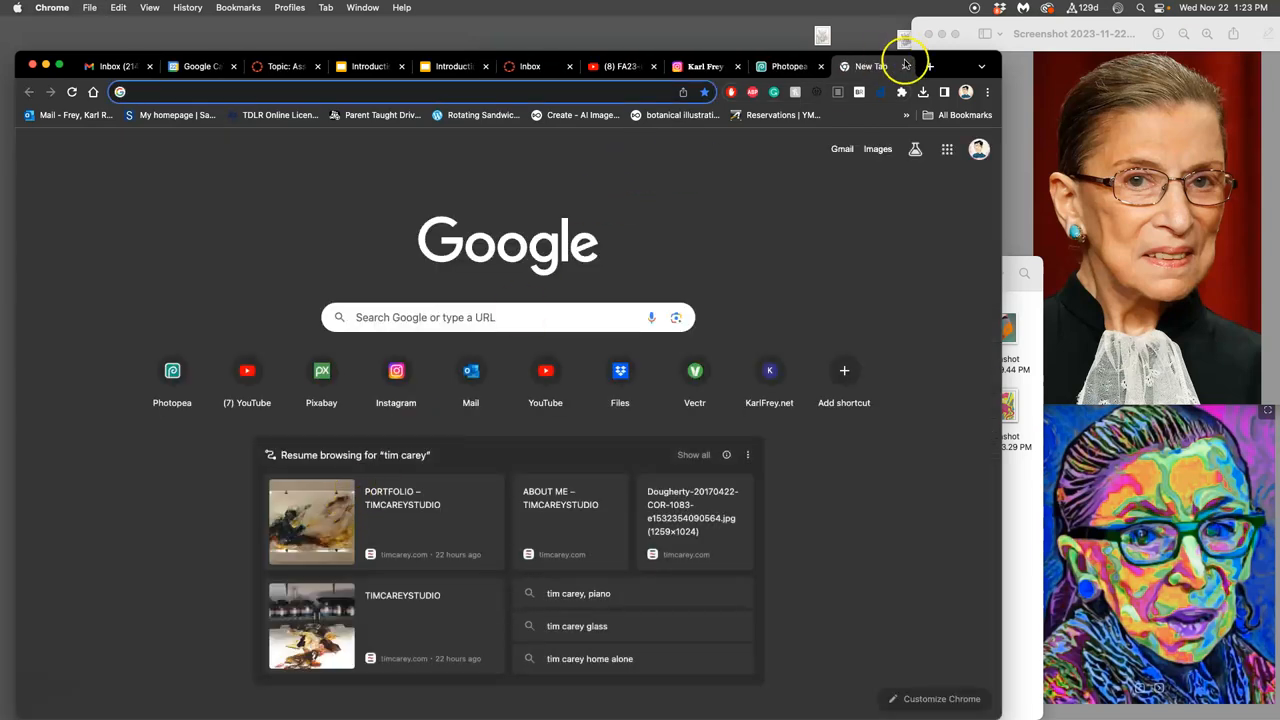
left_click(865, 66)
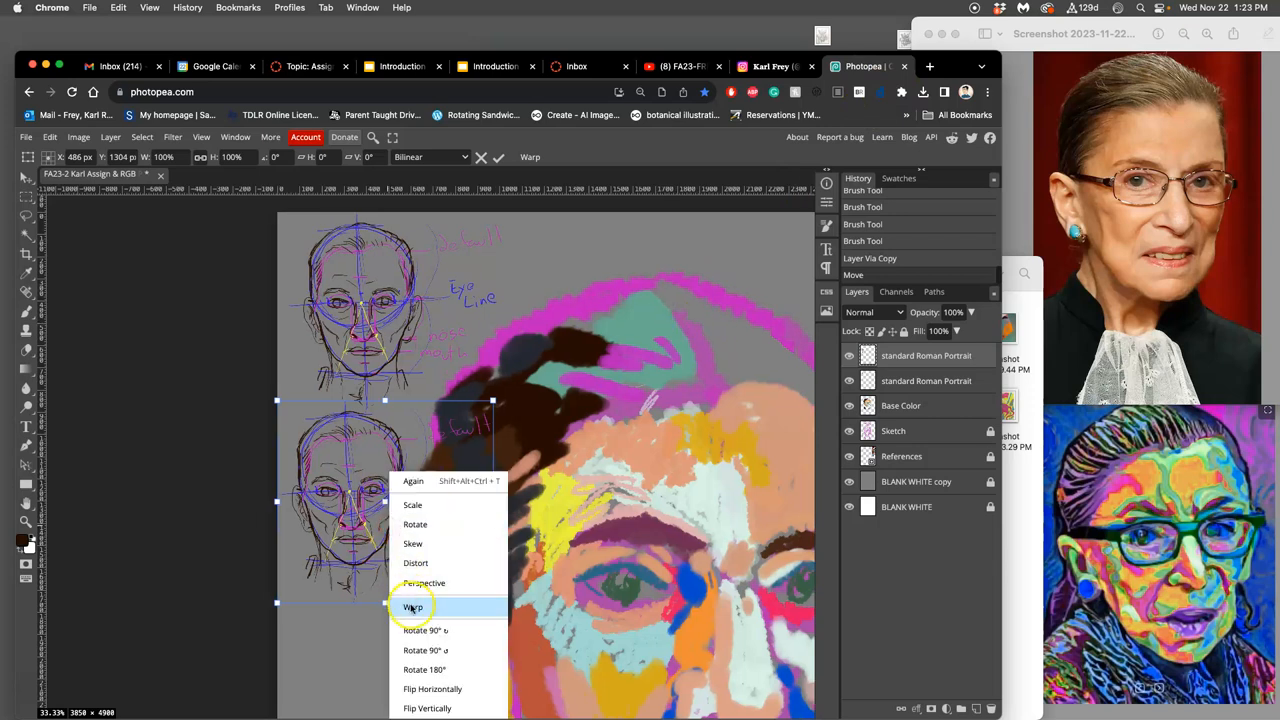
Step: Choose Warp from the transform options for the duplicated template
left_click(413, 607)
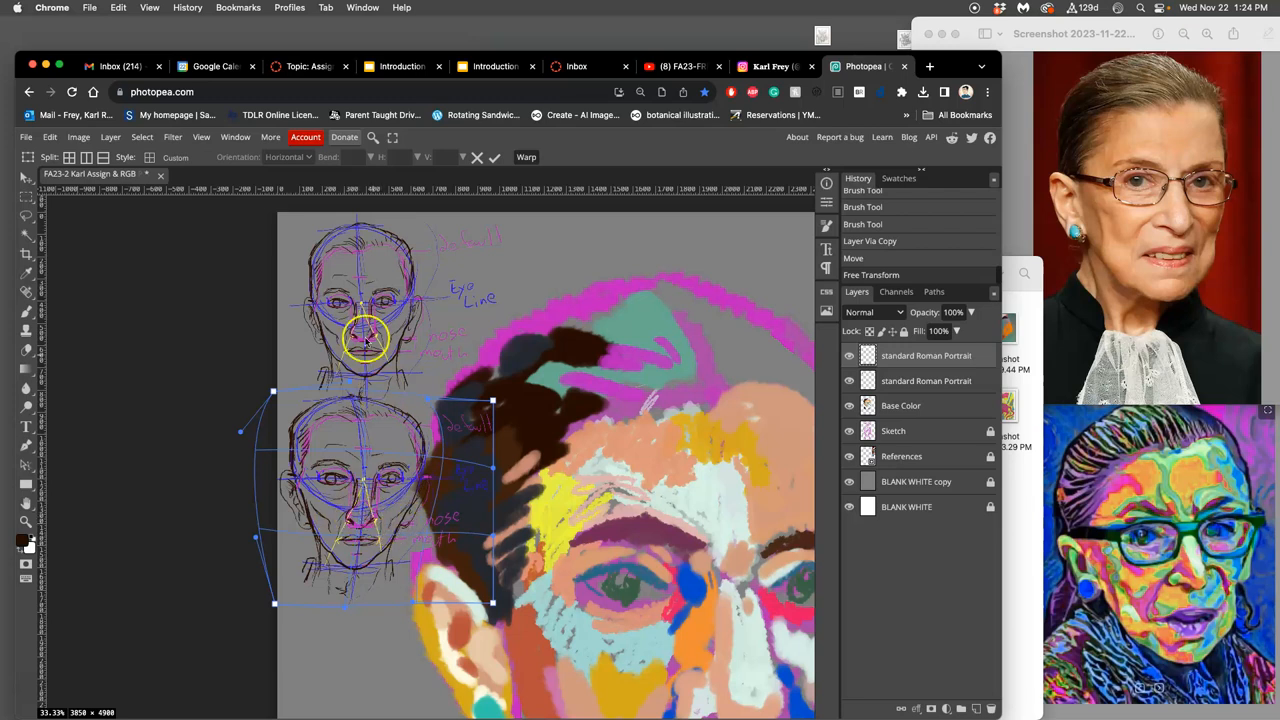
mouse_move(378, 348)
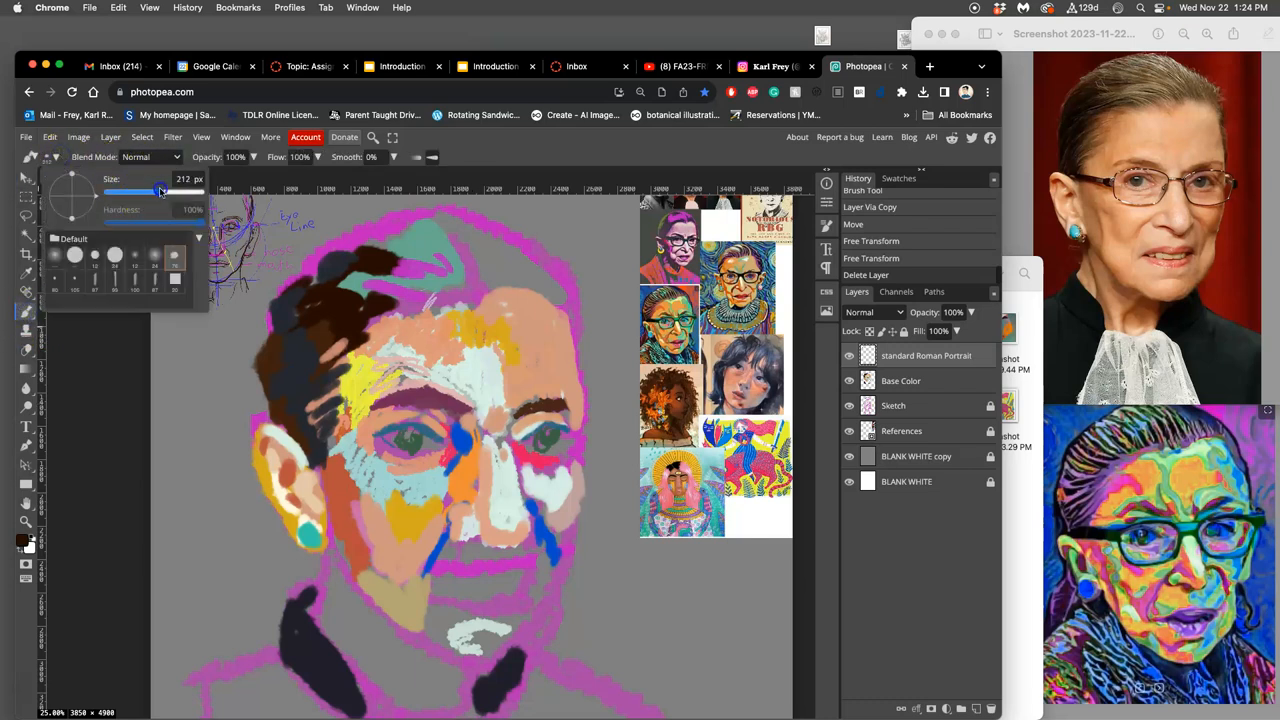
Step: Enlarge the brush size before painting white hair strokes and eye accents
left_click_drag(160, 191, 170, 191)
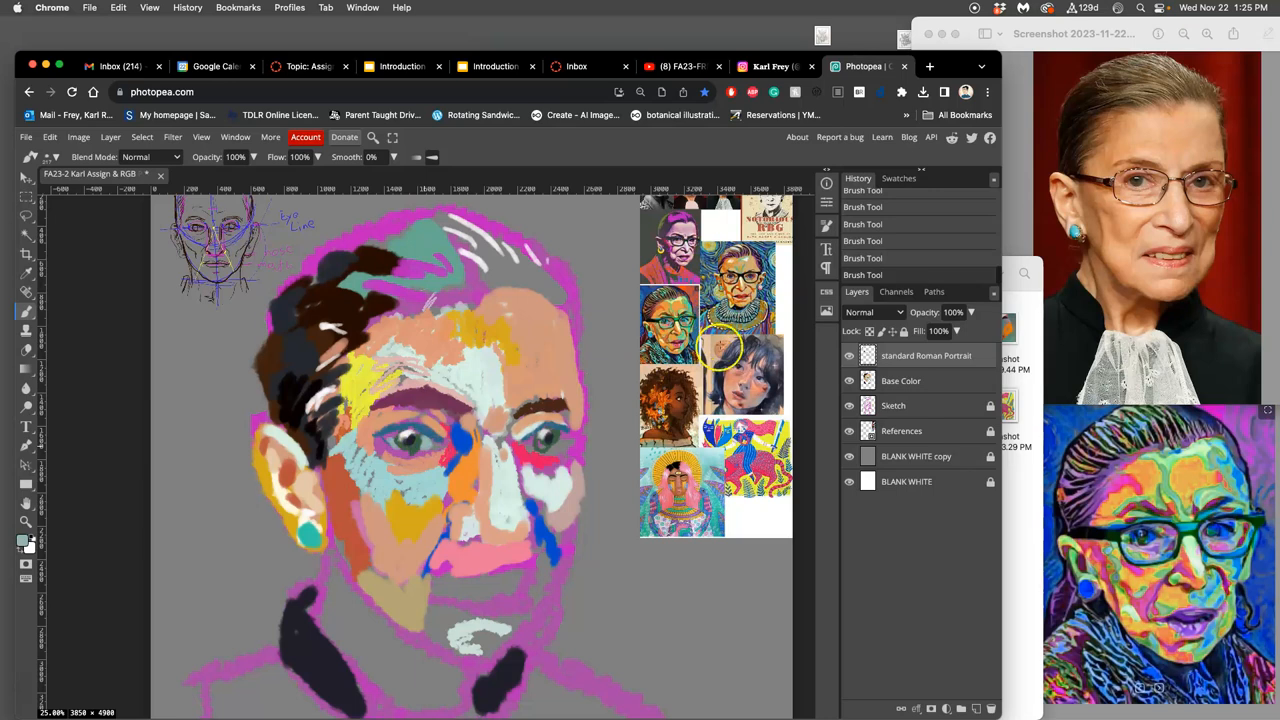
mouse_move(620, 443)
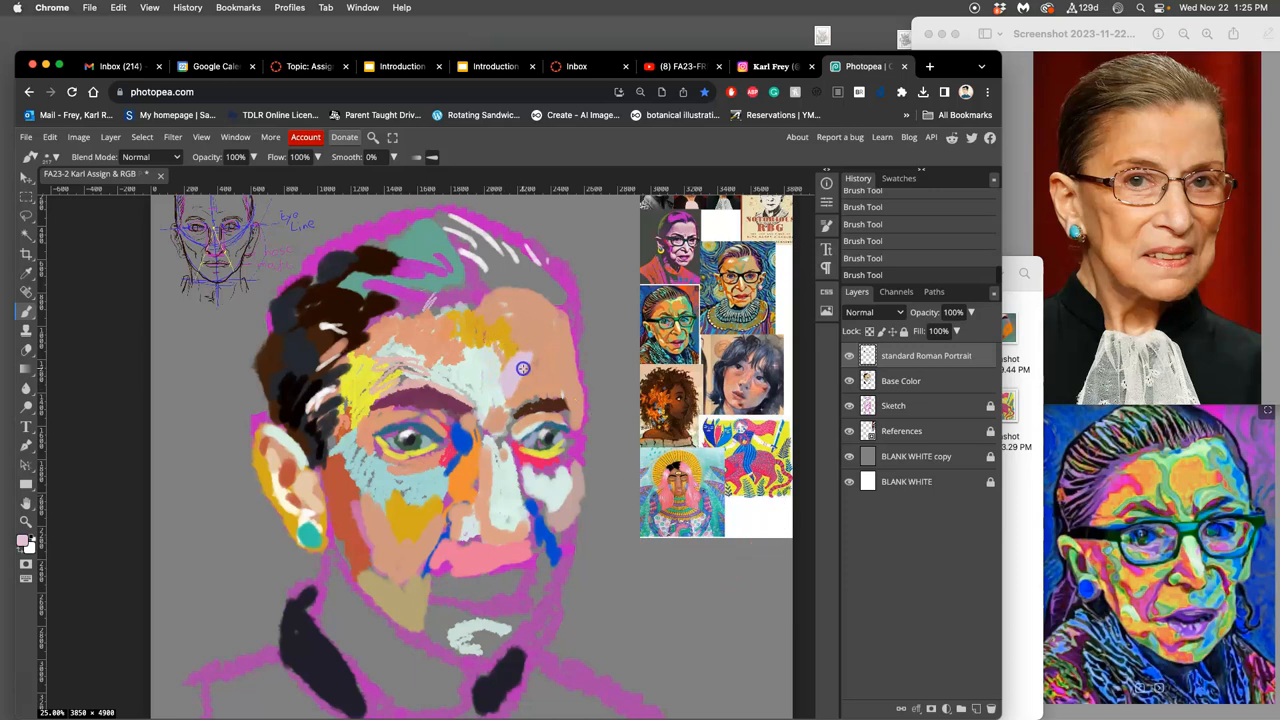
mouse_move(540, 378)
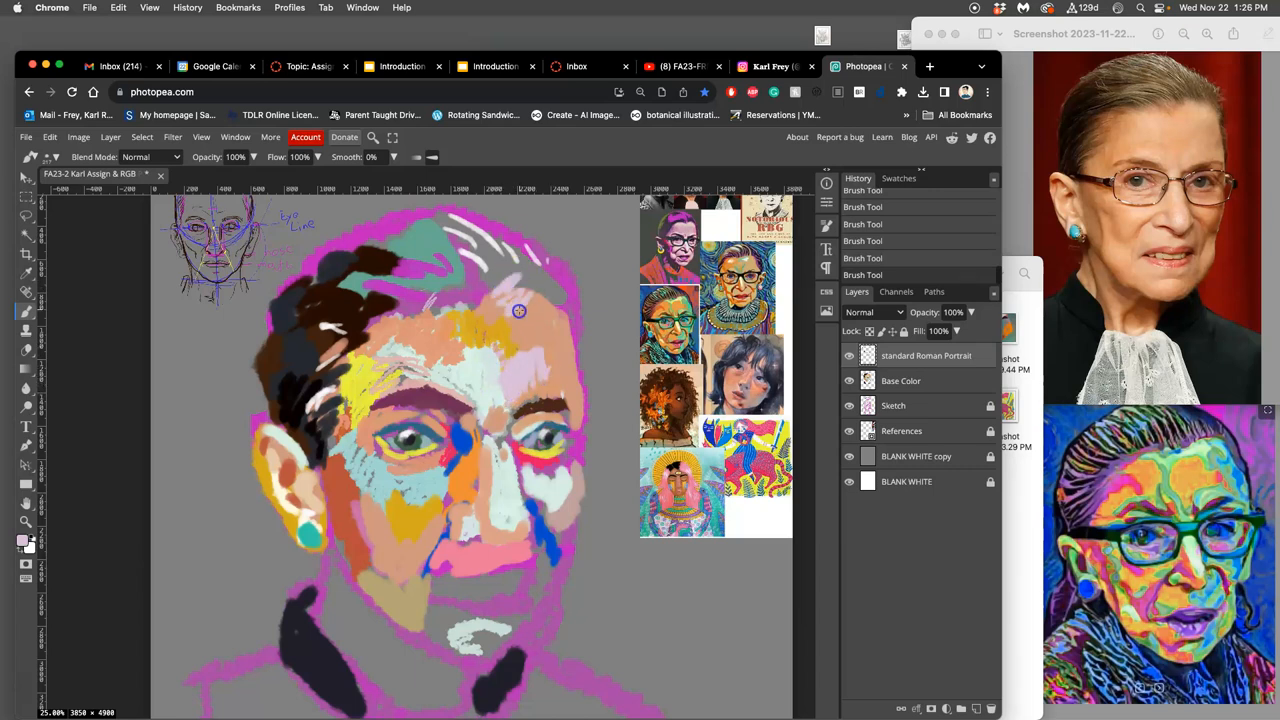
Step: Paint orange strokes over the right of the hair, then teal strokes across the top of the head
left_click_drag(520, 305, 485, 311)
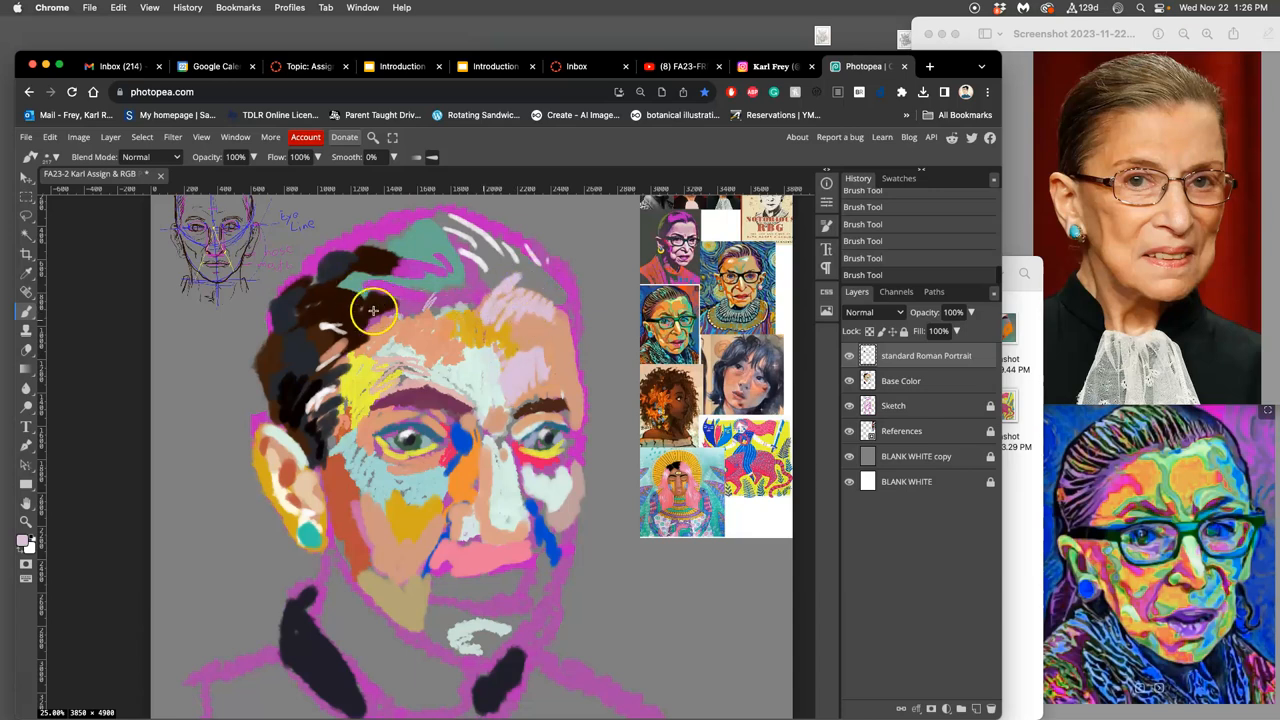
left_click_drag(372, 310, 562, 308)
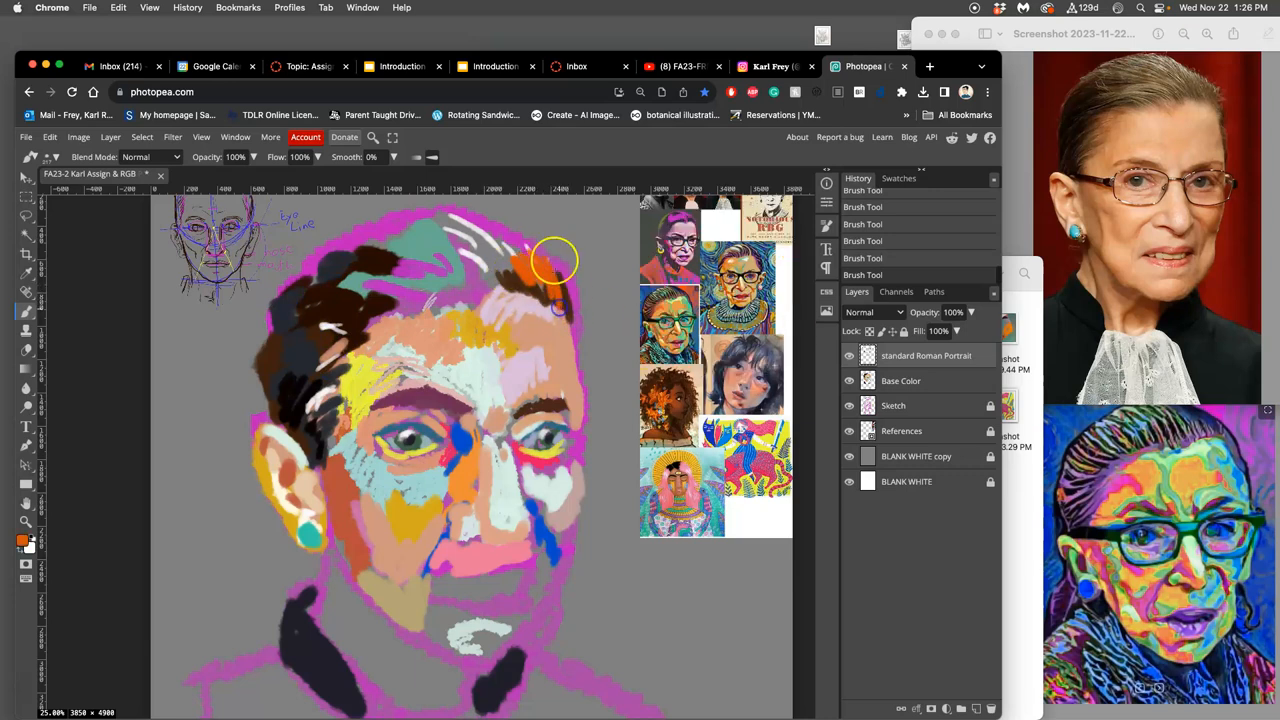
left_click_drag(555, 260, 490, 283)
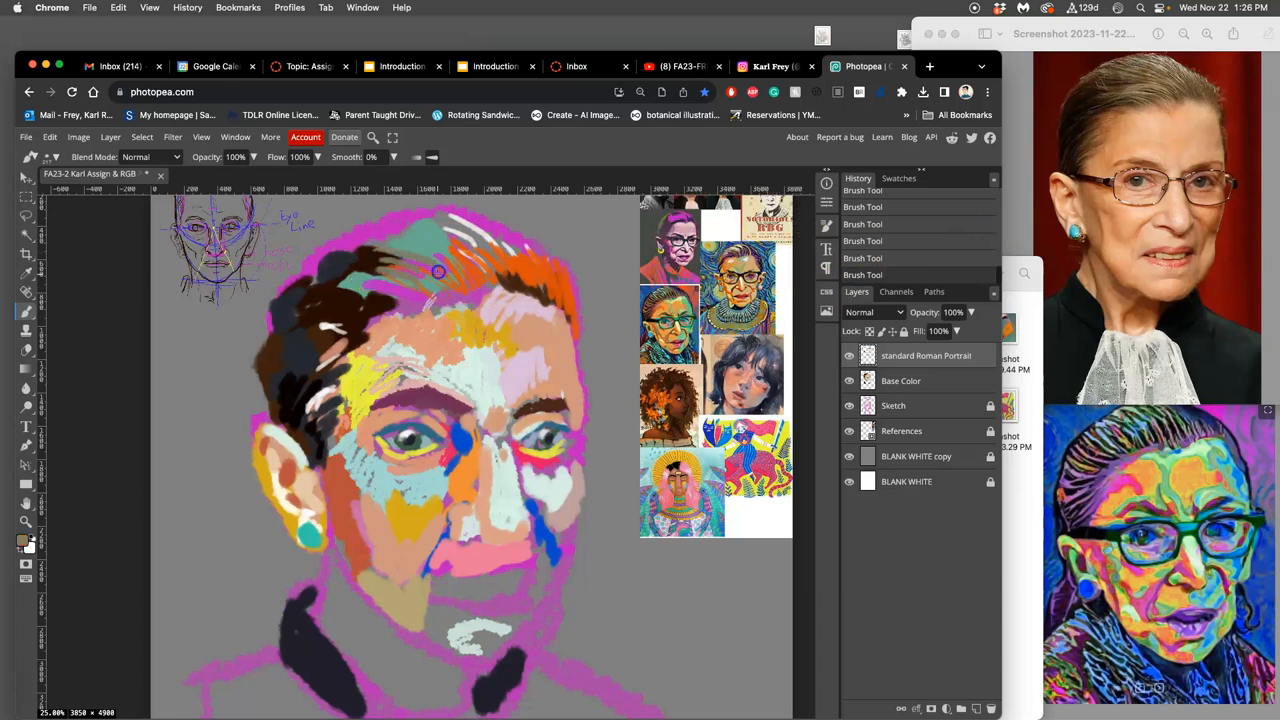
left_click_drag(438, 271, 510, 250)
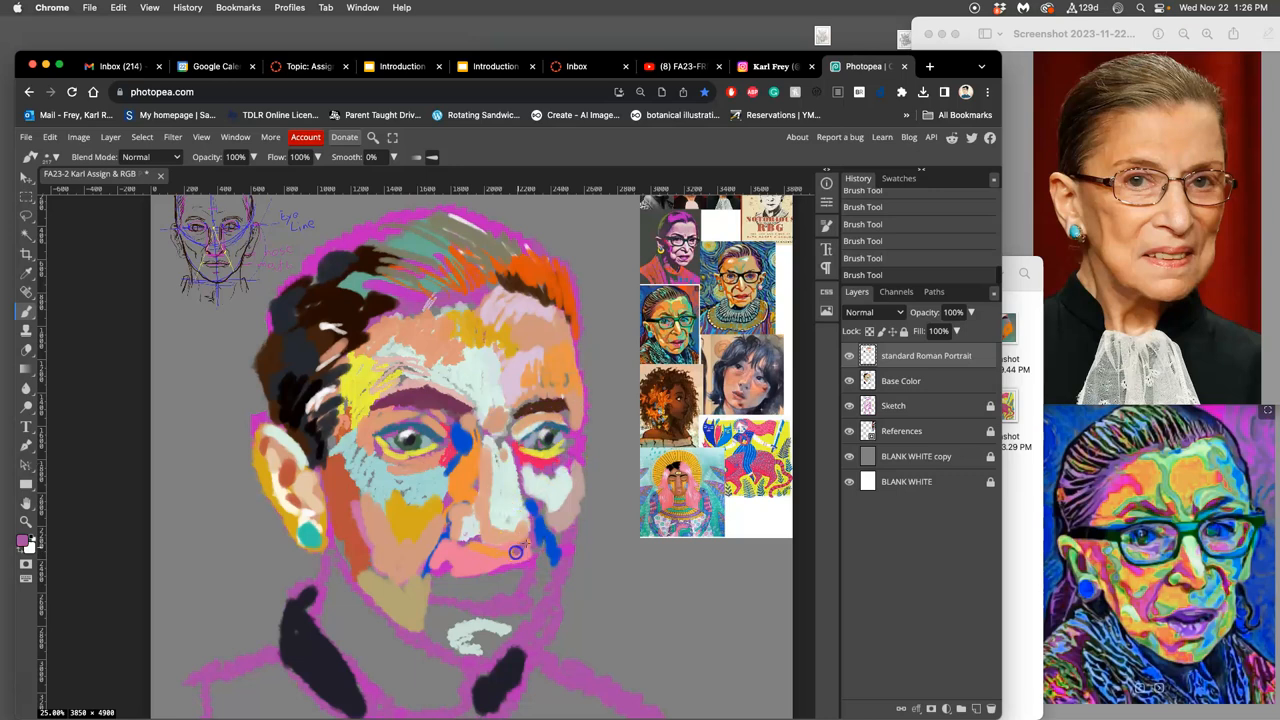
mouse_move(765, 390)
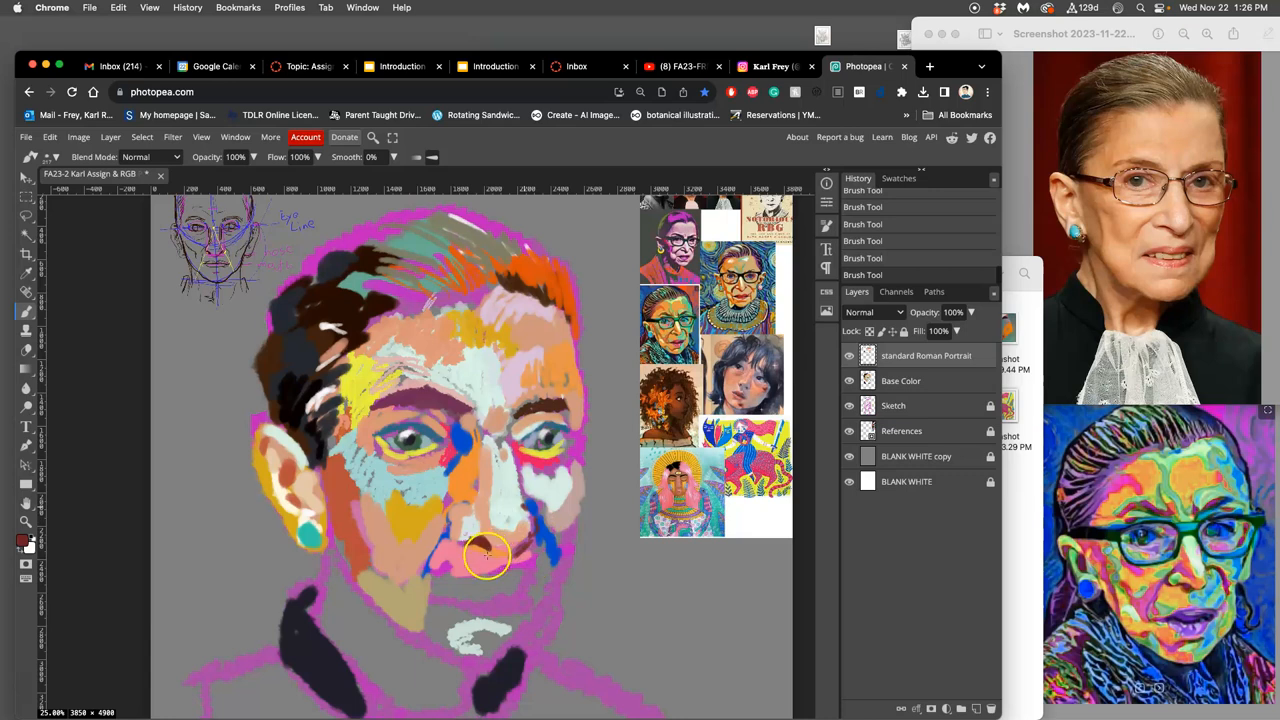
Step: Dab dark red beside the nostril, paint pink lips, and add peach shading on the chin and jaw
left_click(490, 557)
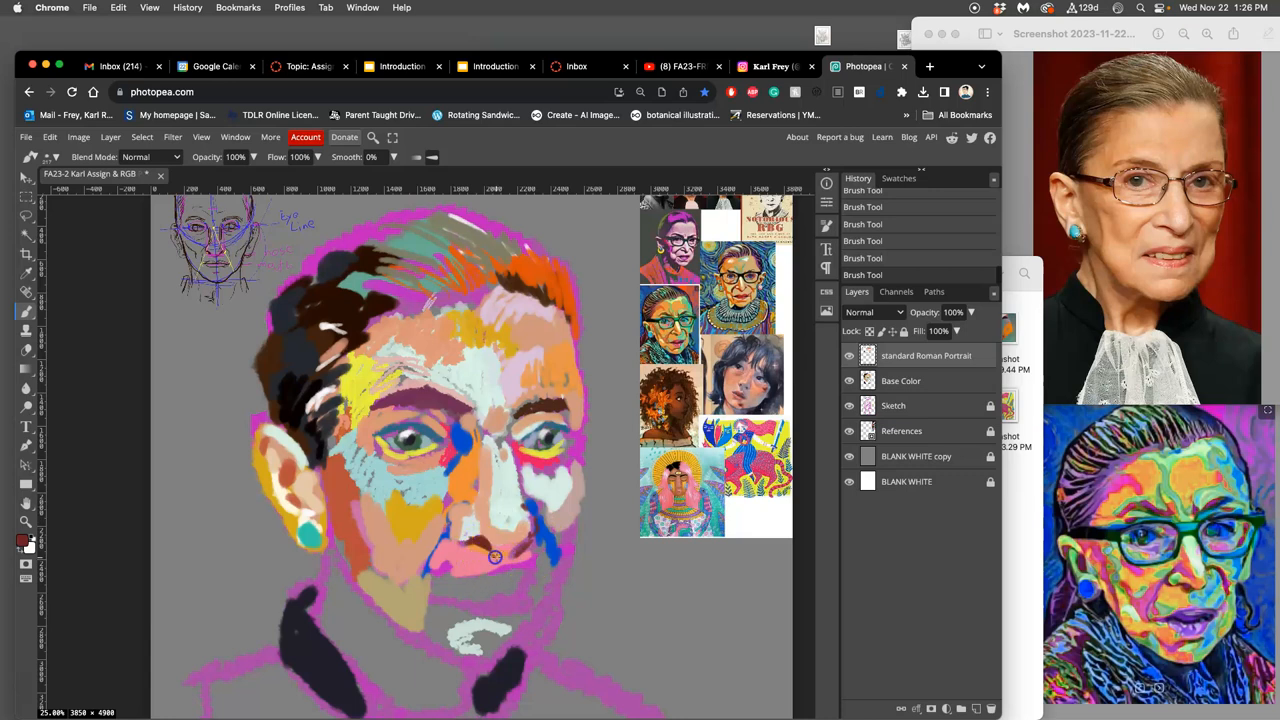
mouse_move(1152, 274)
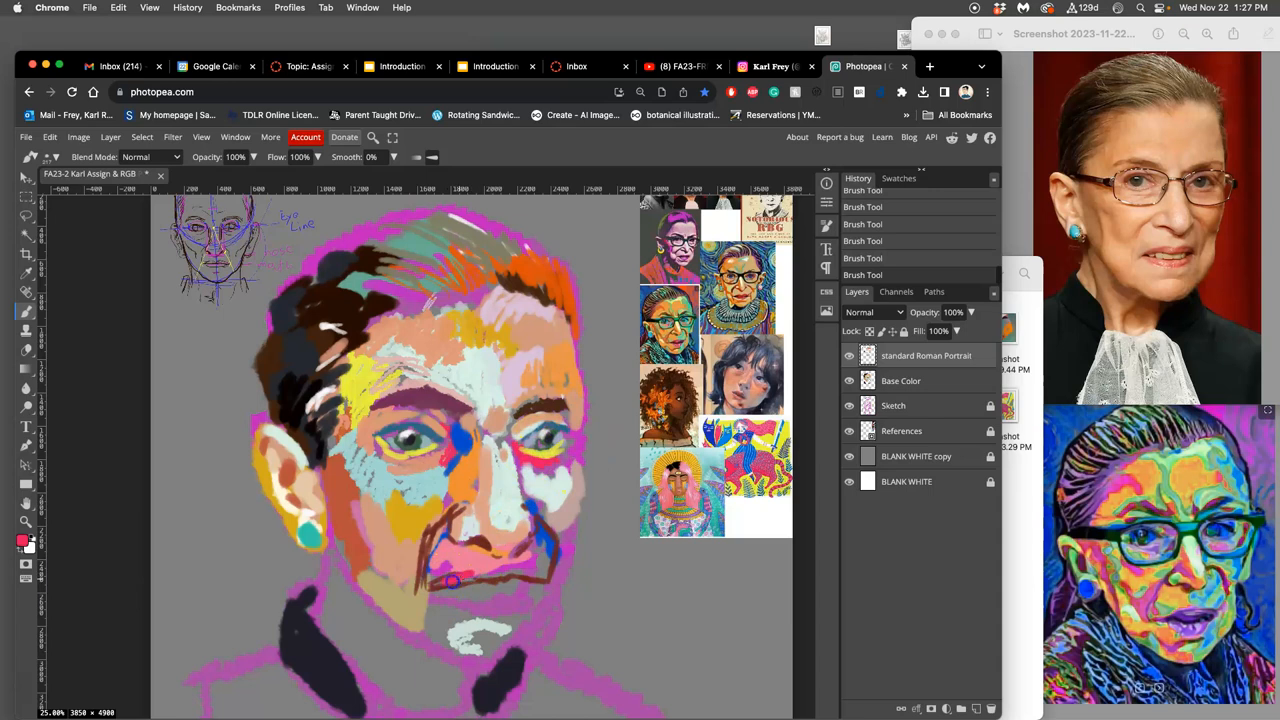
left_click_drag(451, 582, 492, 578)
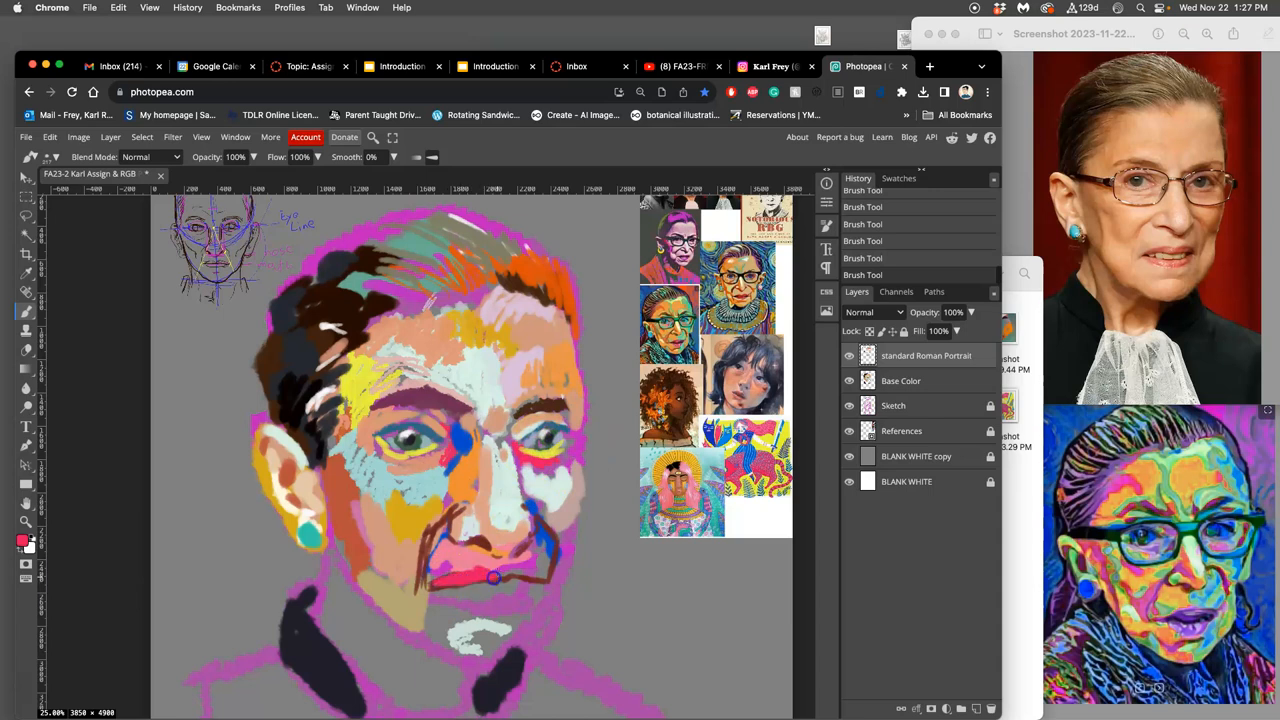
left_click_drag(493, 577, 535, 577)
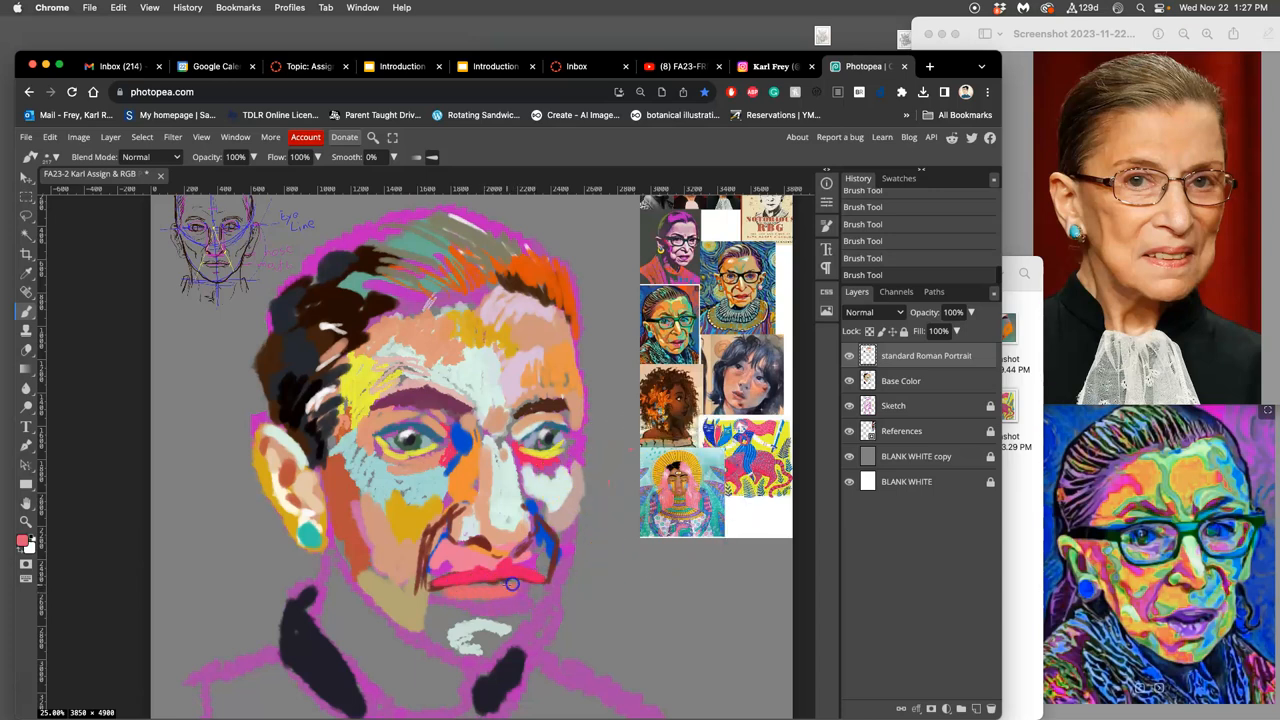
left_click_drag(510, 583, 452, 594)
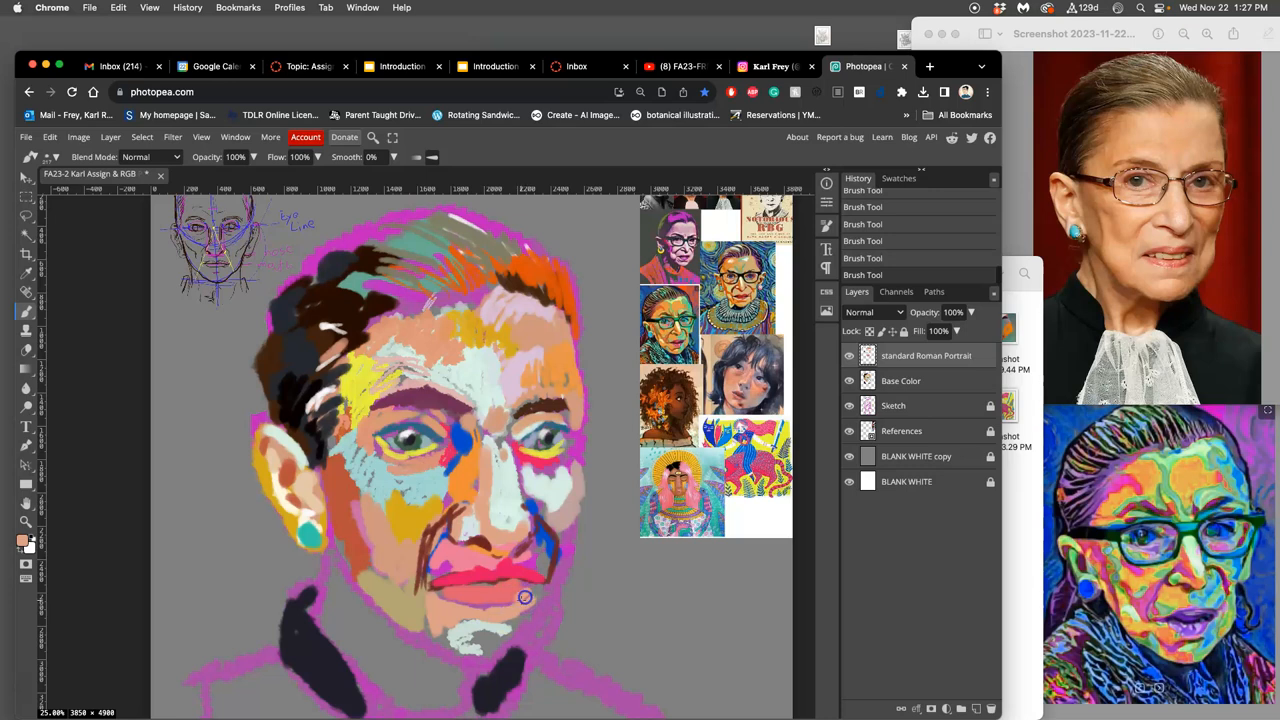
mouse_move(488, 550)
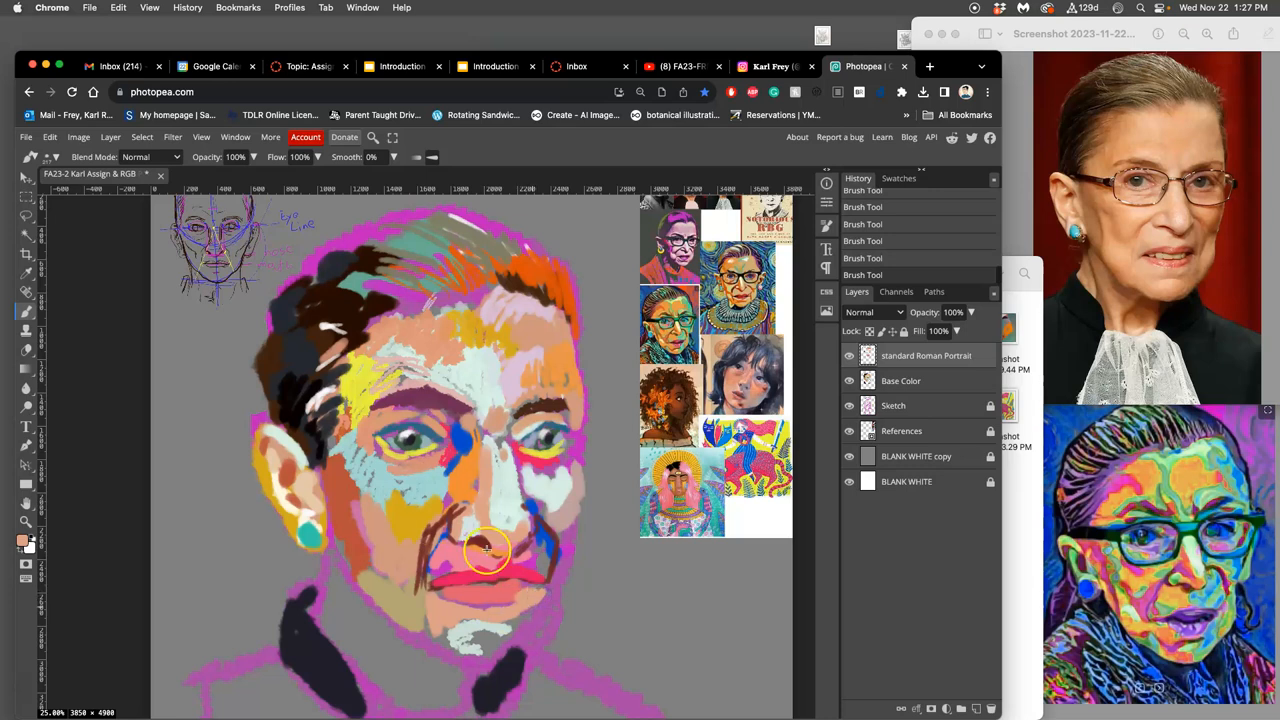
left_click_drag(490, 548, 495, 620)
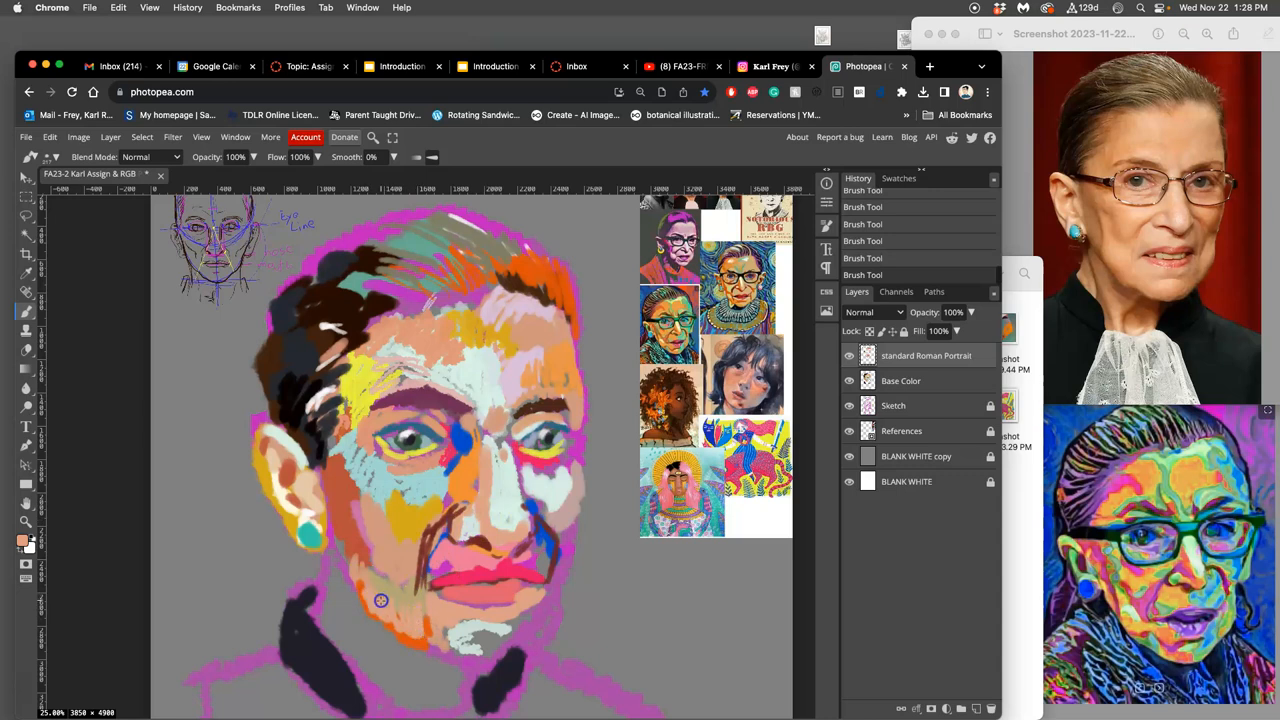
mouse_move(336, 530)
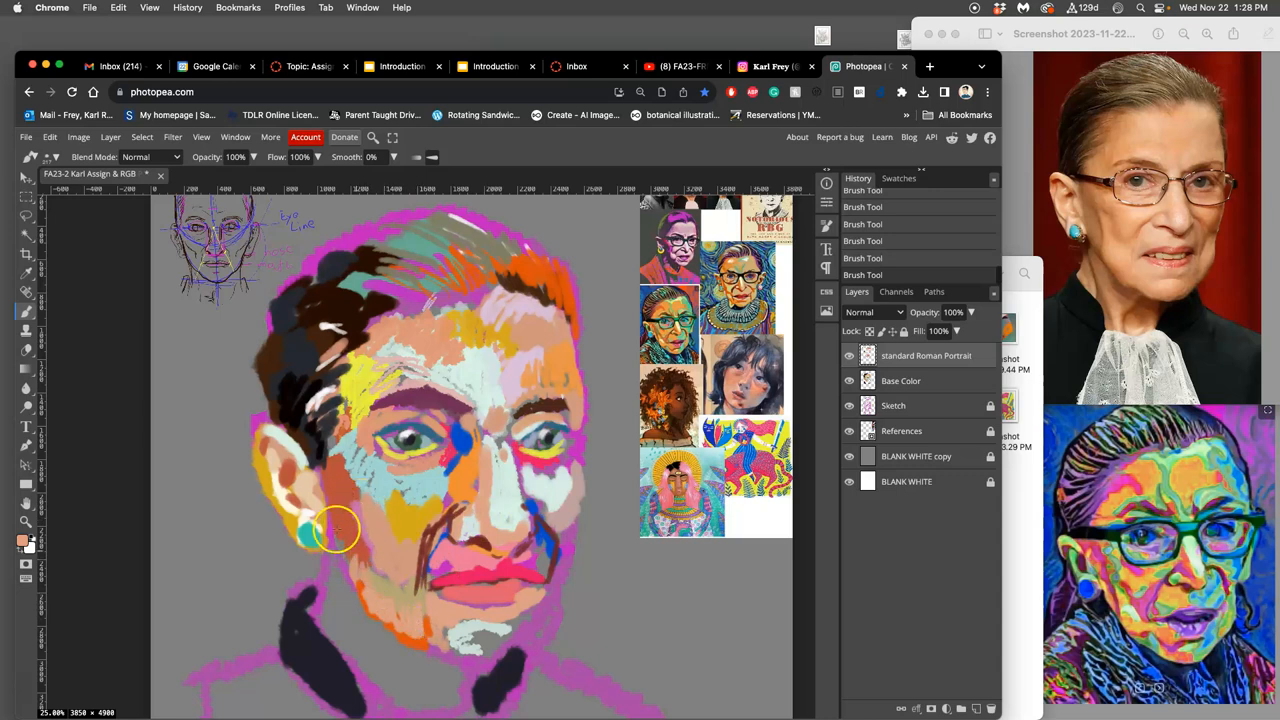
Step: Dab brown cheek shading near the ear, a yellow rim on the right eye, and gray in the left eye
left_click(451, 467)
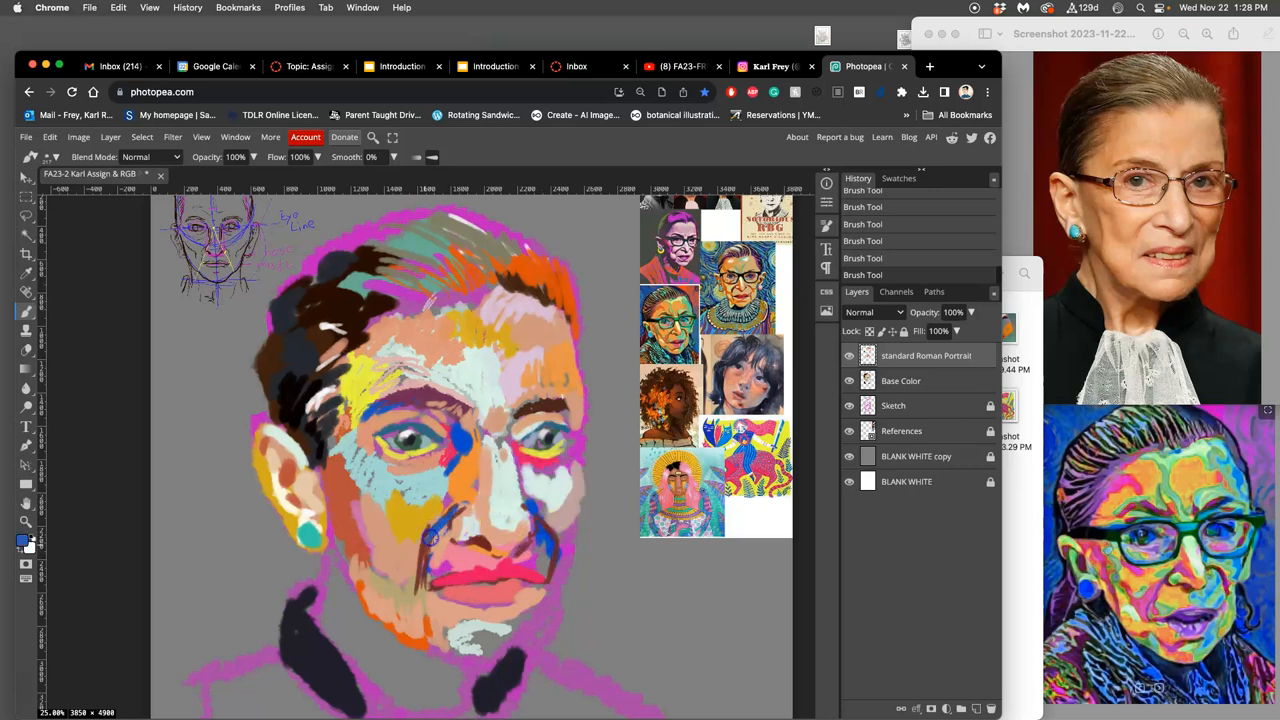
left_click(403, 554)
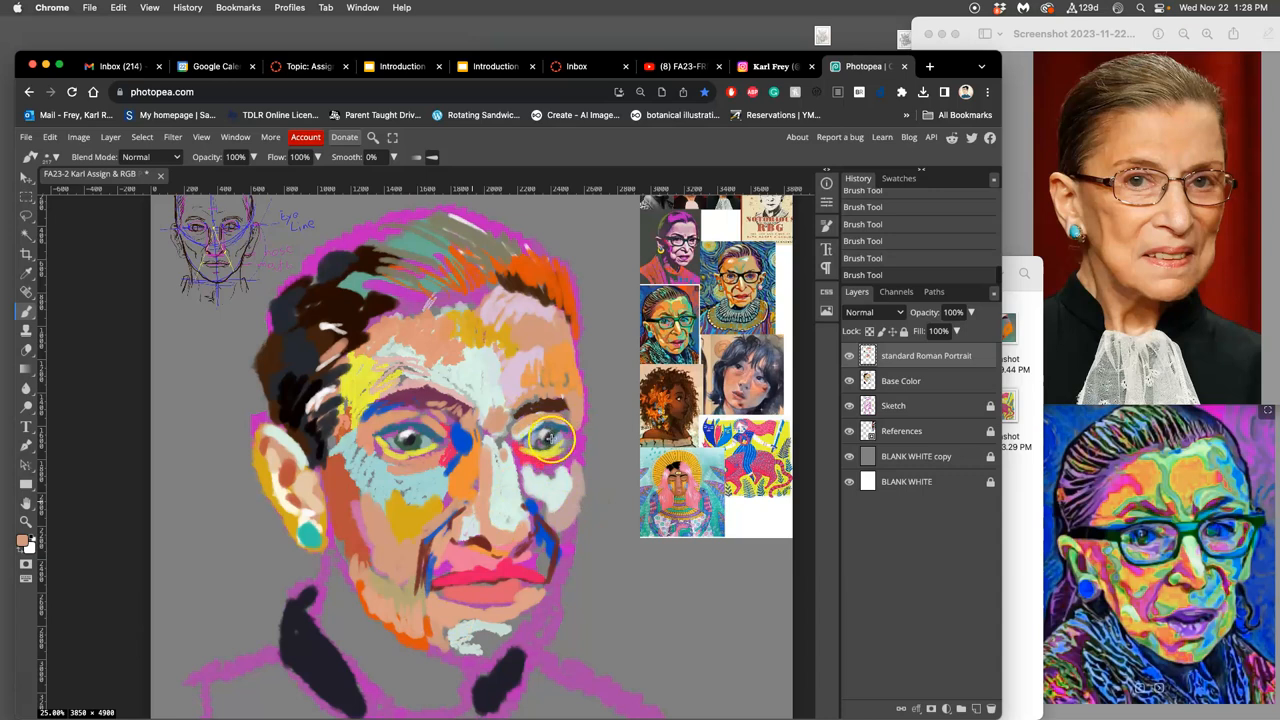
left_click(550, 440)
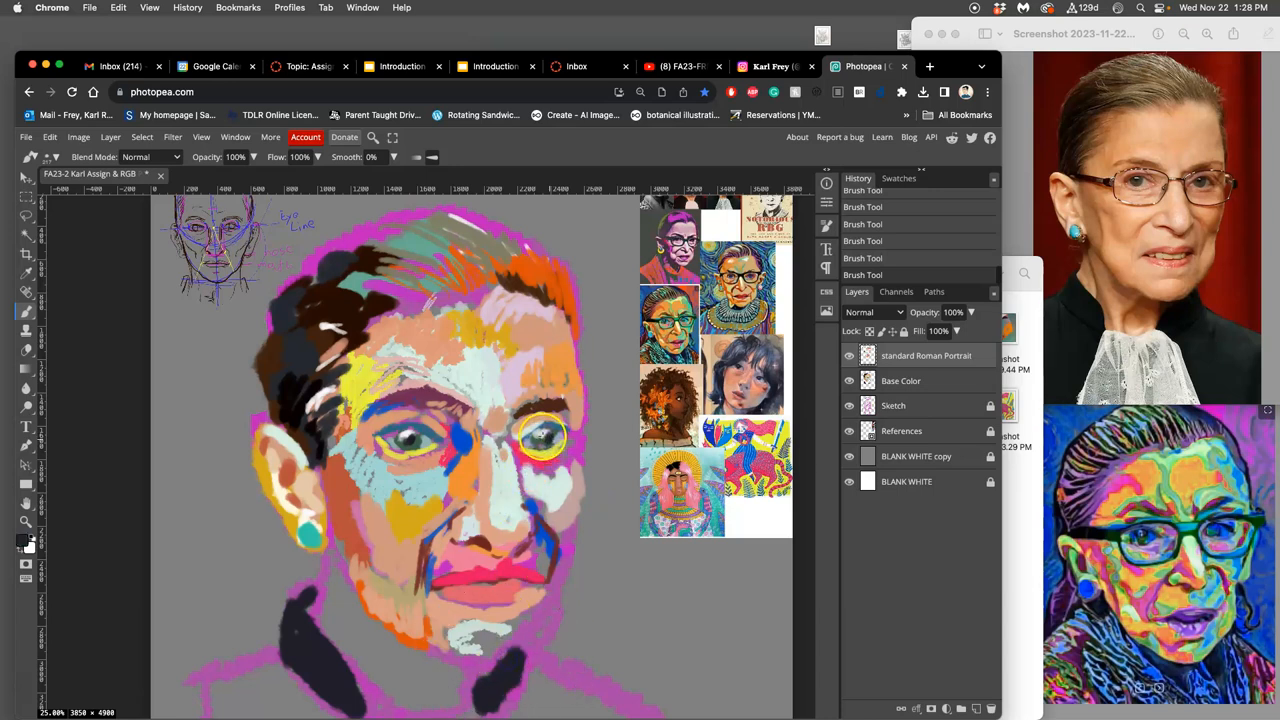
left_click(542, 437)
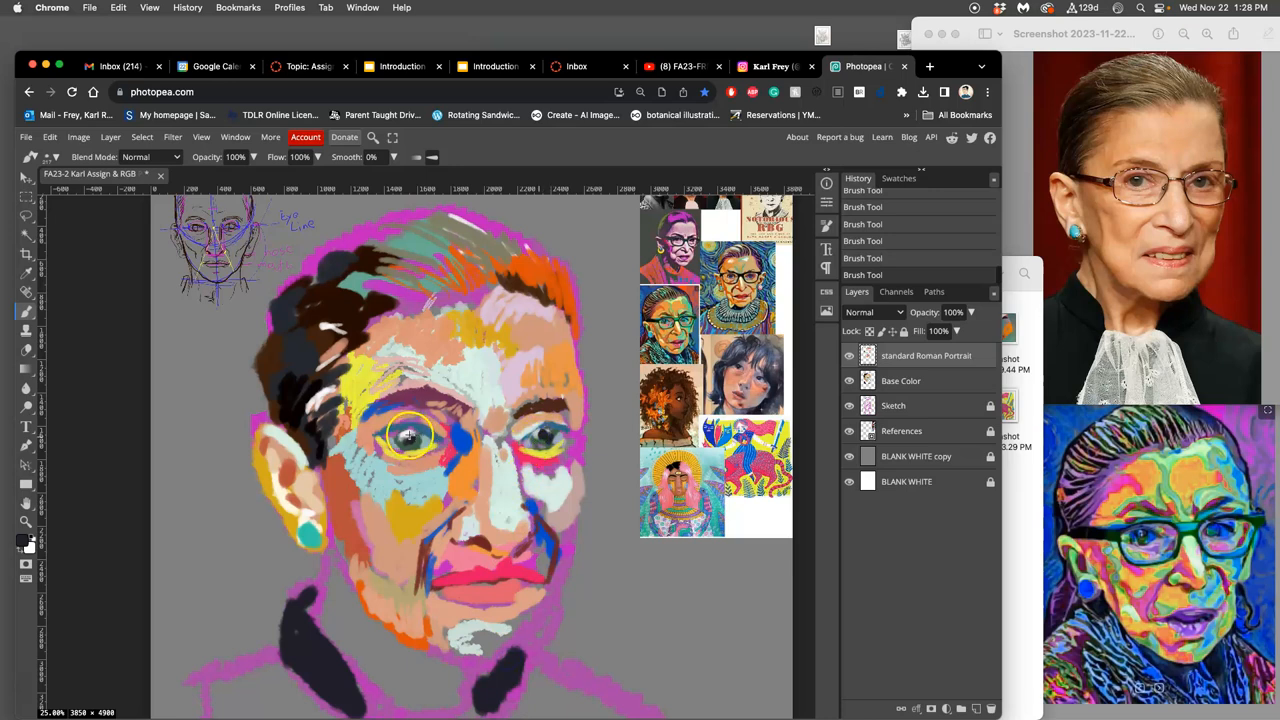
mouse_move(555, 430)
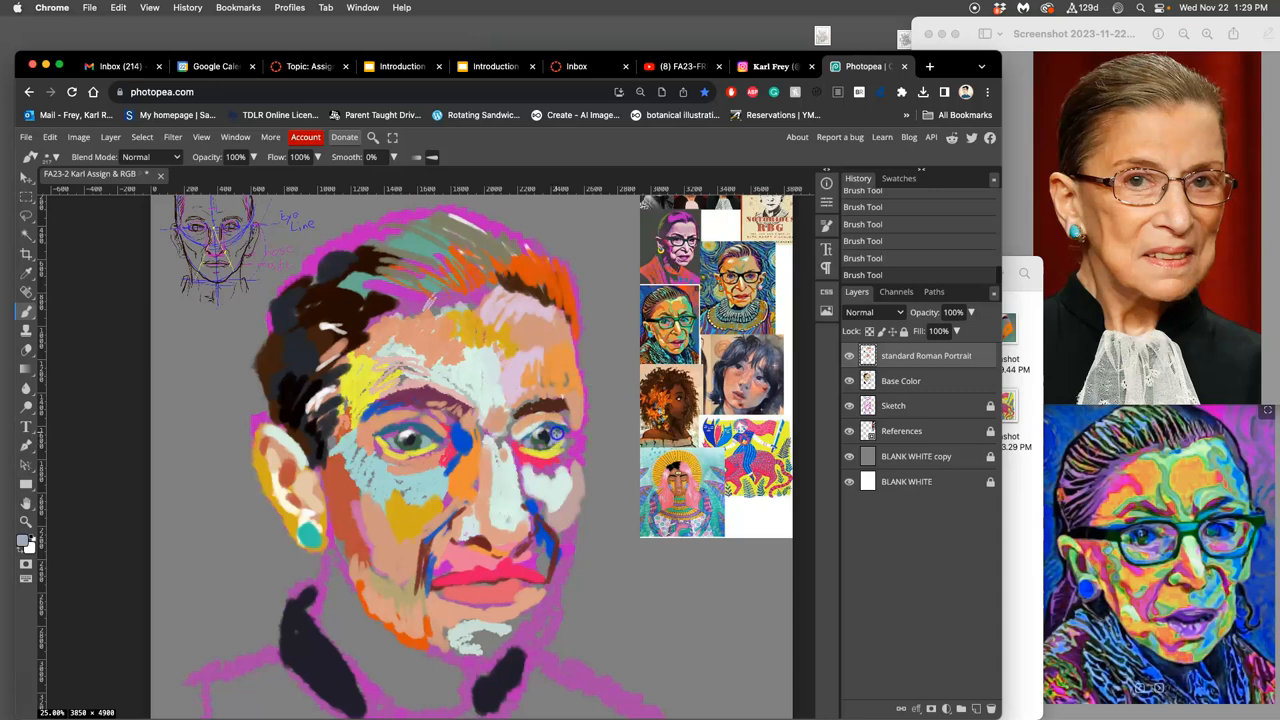
mouse_move(454, 450)
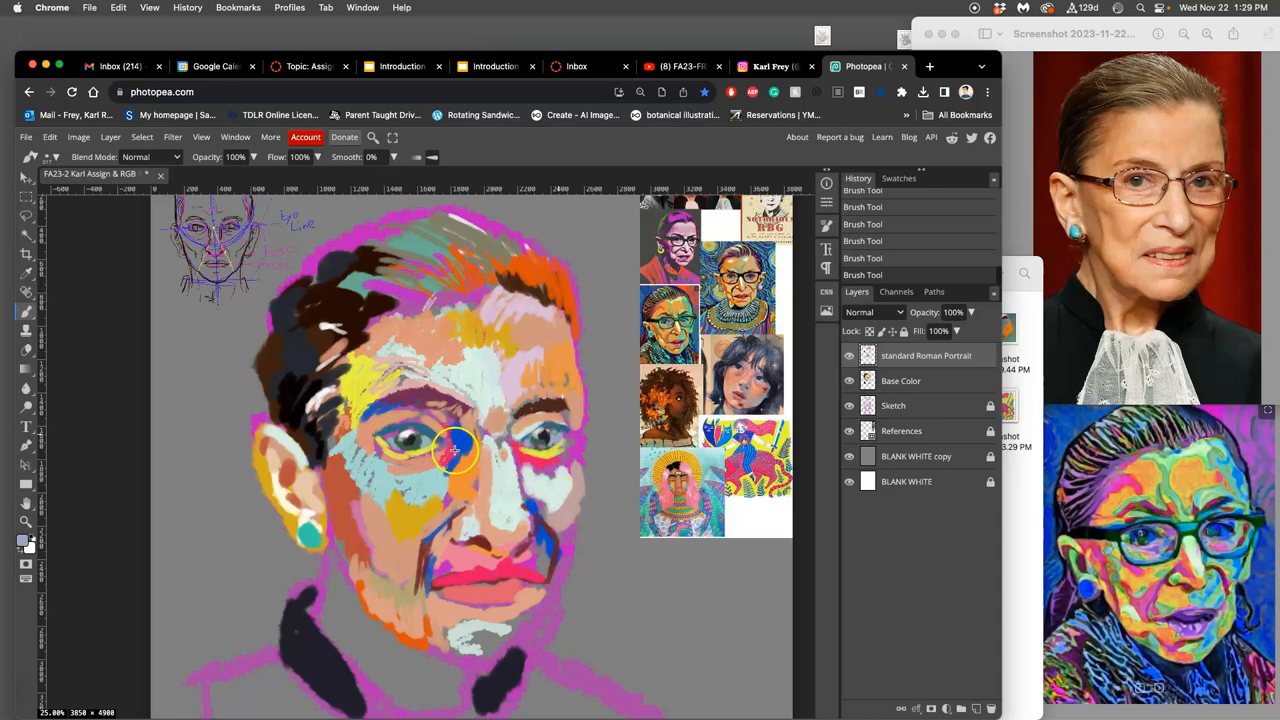